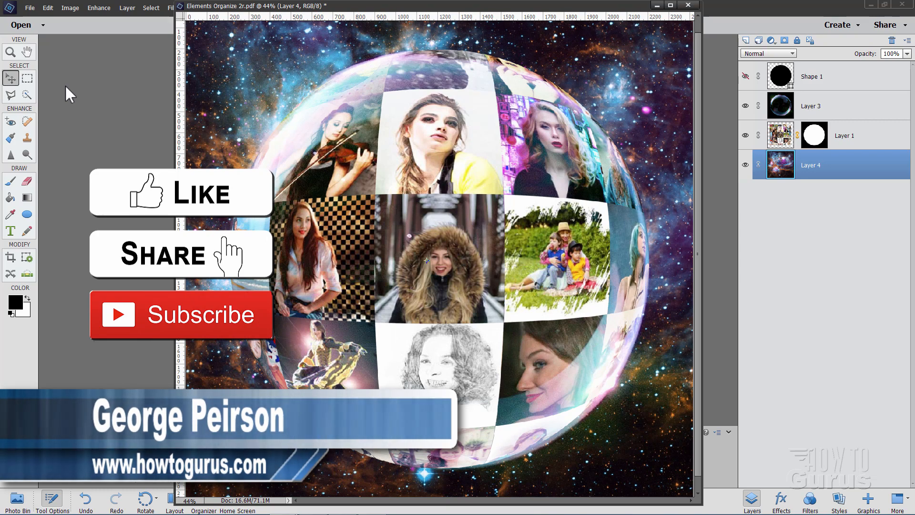
Switch to the Organizer Media view and scroll through the 25 ticked photos
{"action": "left_click", "coordinate": [10, 78]}
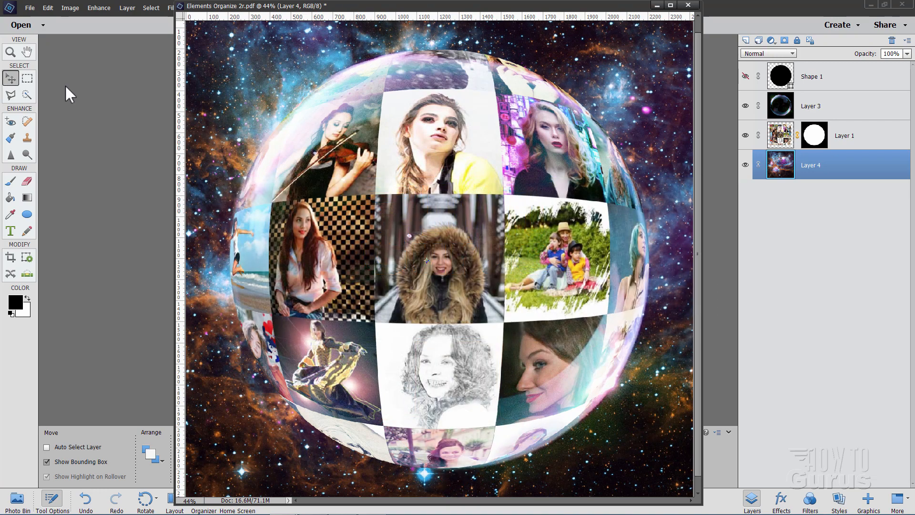
{"action": "mouse_move", "coordinate": [522, 131]}
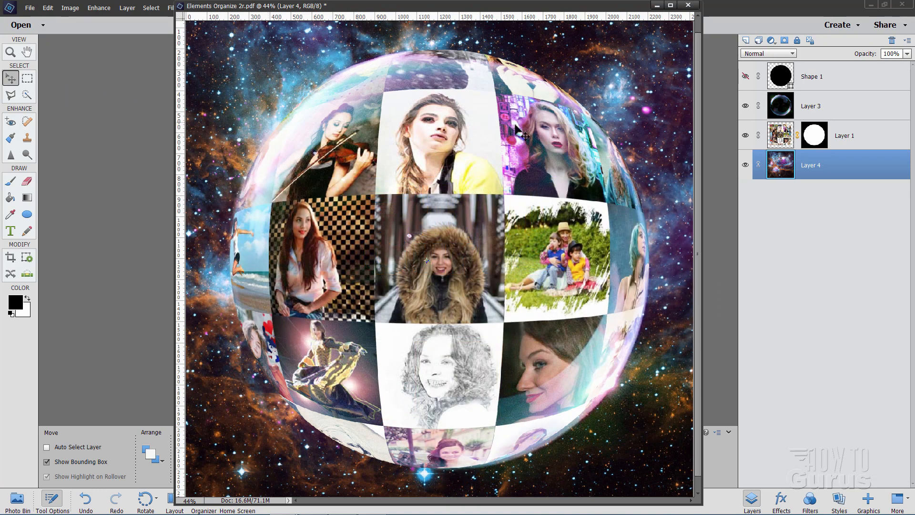
{"action": "mouse_move", "coordinate": [359, 281]}
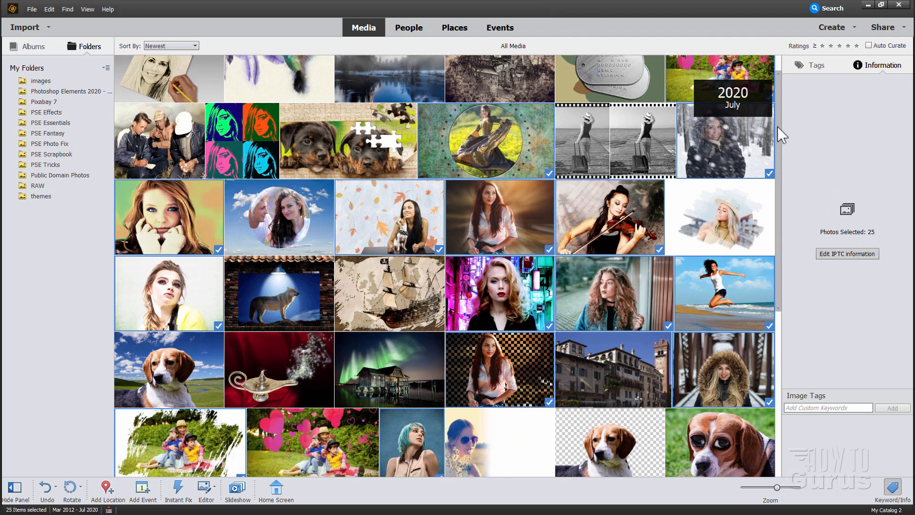
{"action": "scroll", "scroll_direction": "down", "scroll_amount": 3}
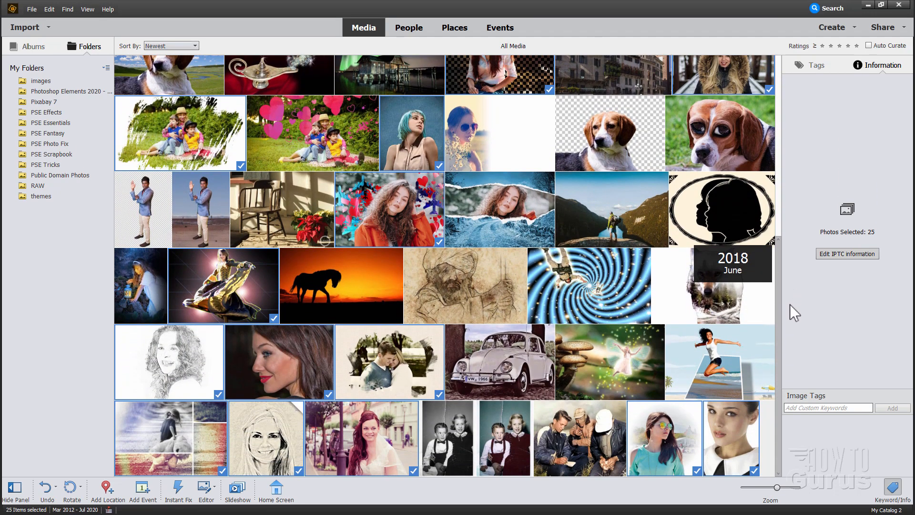
{"action": "scroll", "scroll_direction": "up", "scroll_amount": 3}
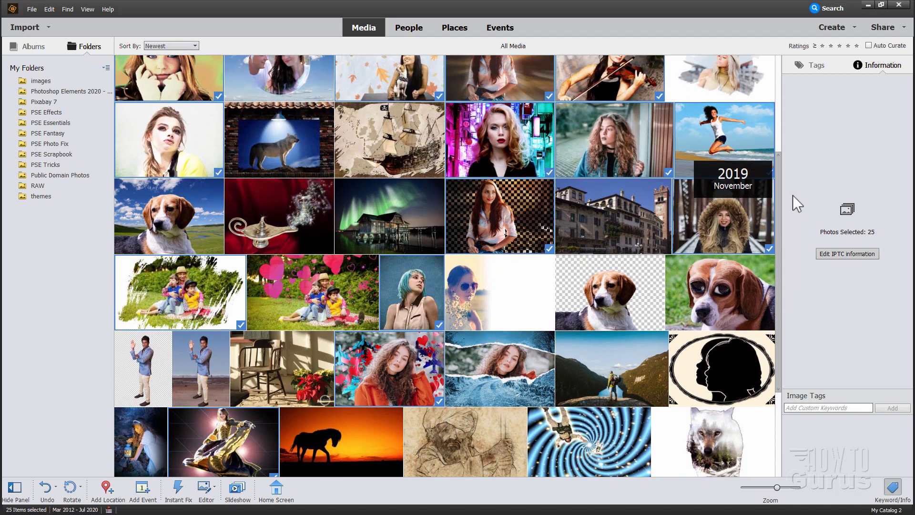
{"action": "scroll", "scroll_direction": "up", "scroll_amount": 3}
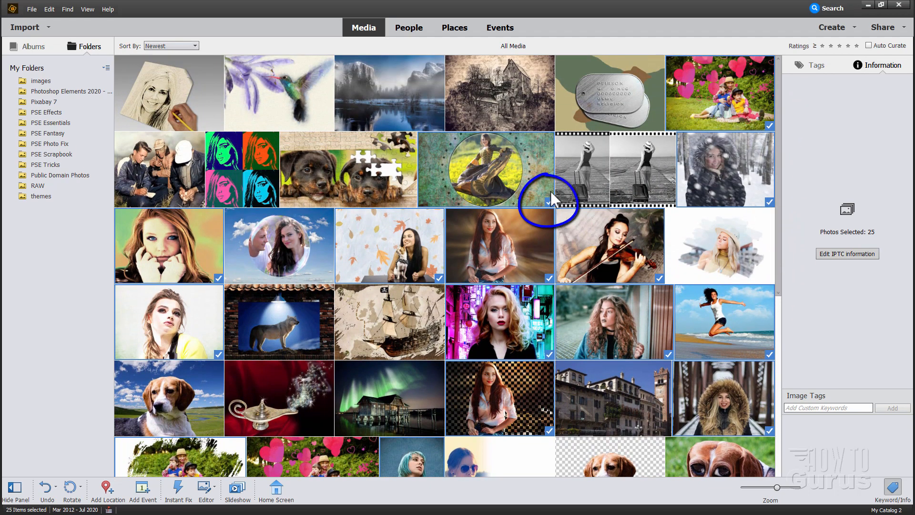
{"action": "key", "text": "ctrl"}
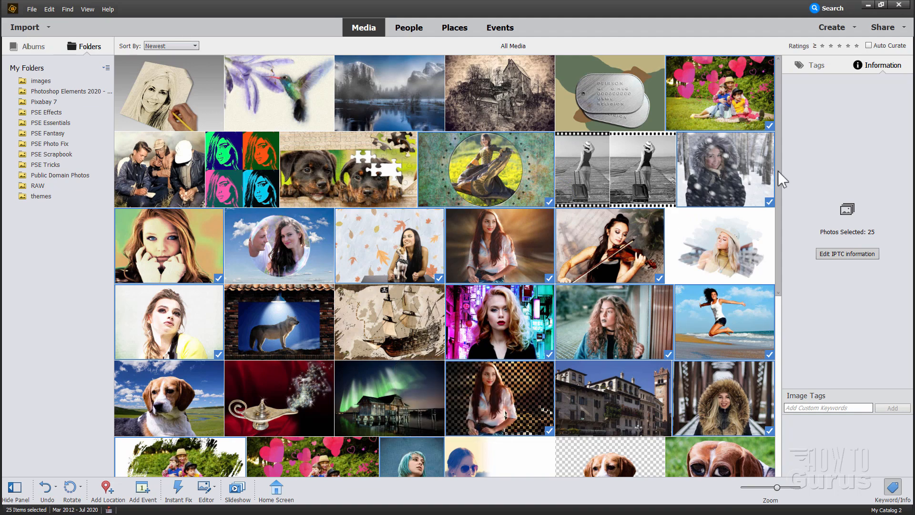
{"action": "scroll", "scroll_direction": "down", "scroll_amount": 3}
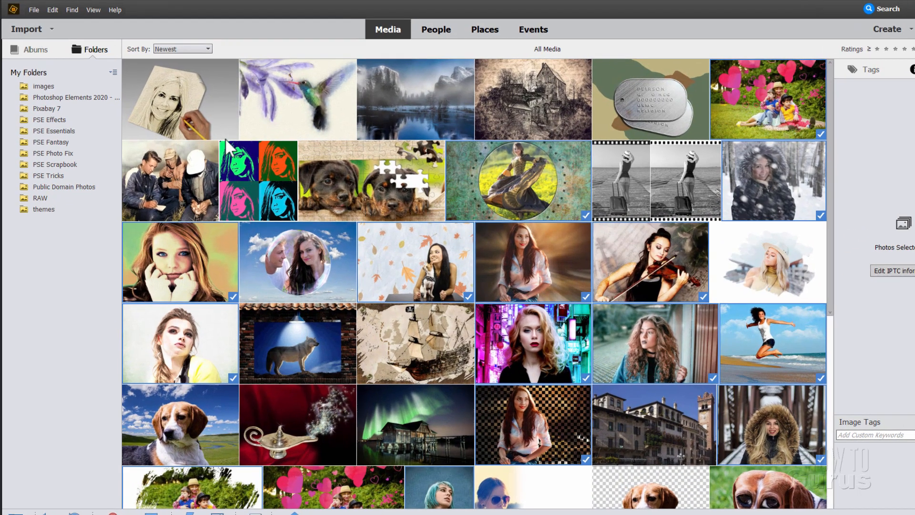
Send the 25 photos to the Adobe PDF printer as a Contact Sheet print
{"action": "left_click", "coordinate": [33, 10]}
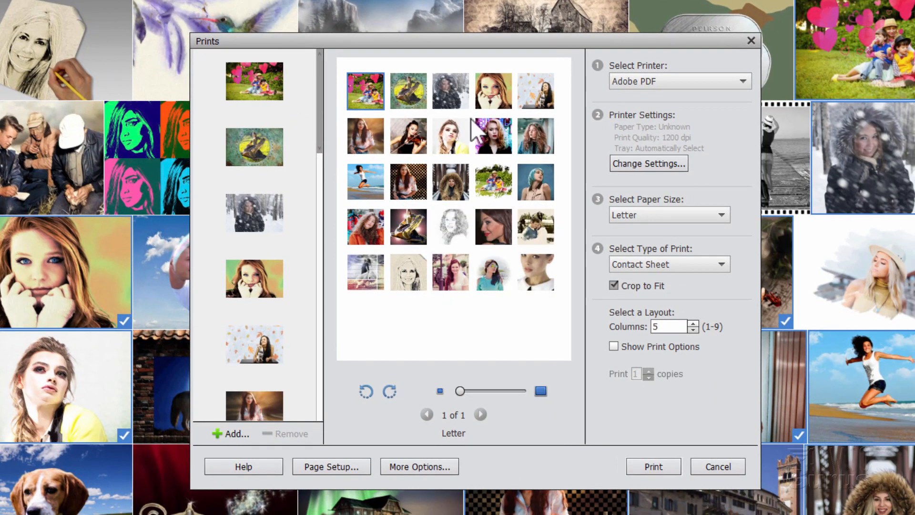
{"action": "left_click", "coordinate": [668, 263]}
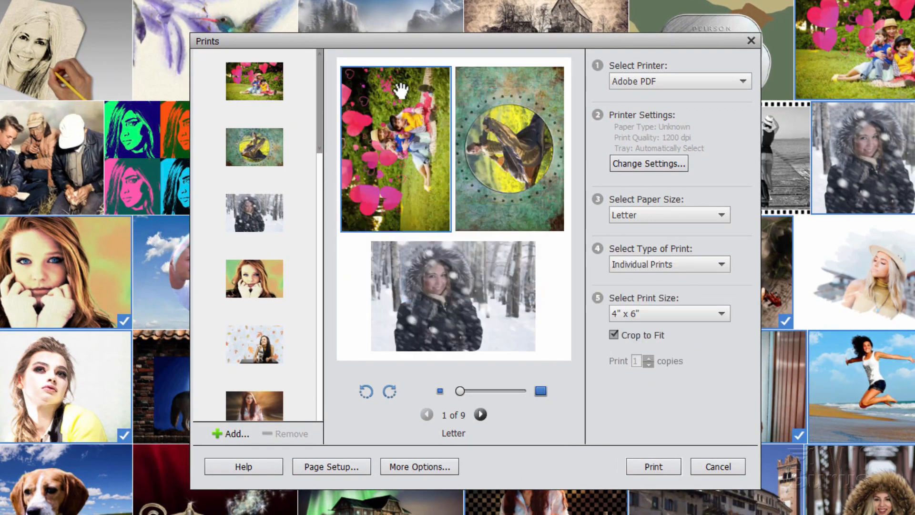
{"action": "mouse_move", "coordinate": [461, 177]}
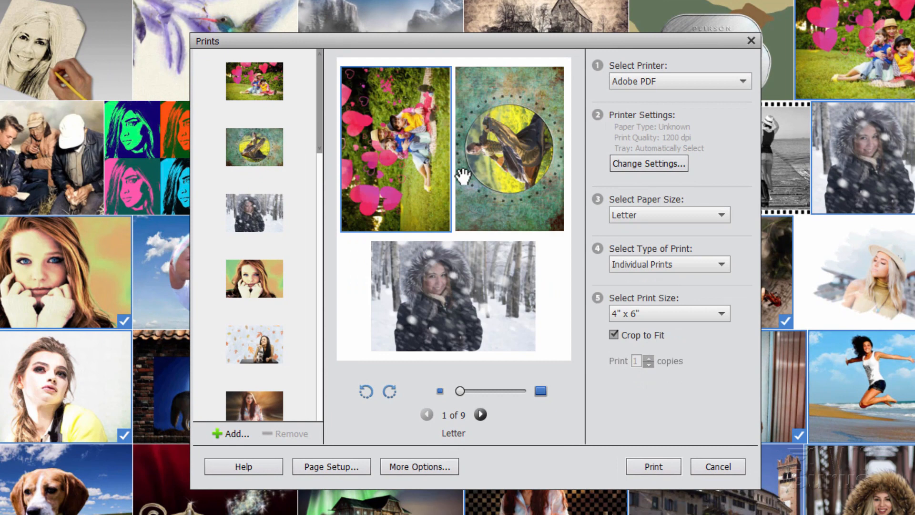
{"action": "left_click", "coordinate": [679, 81]}
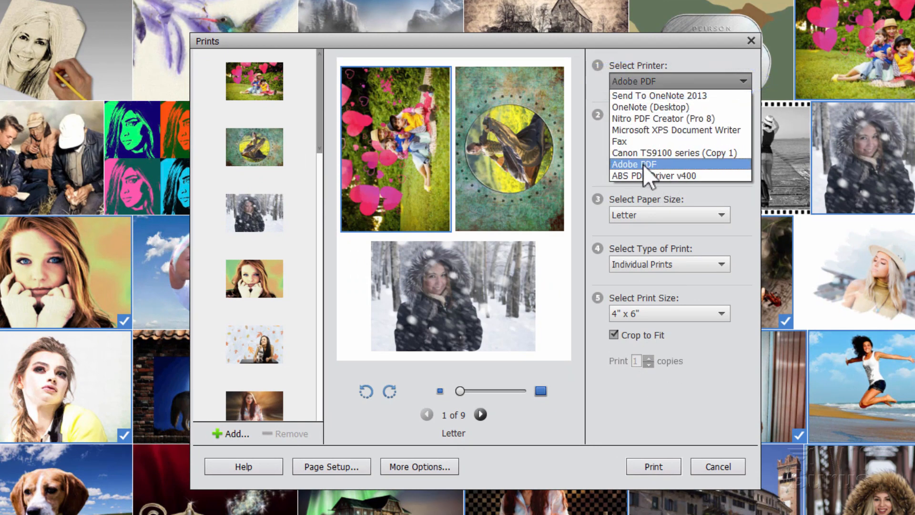
{"action": "left_click", "coordinate": [634, 164]}
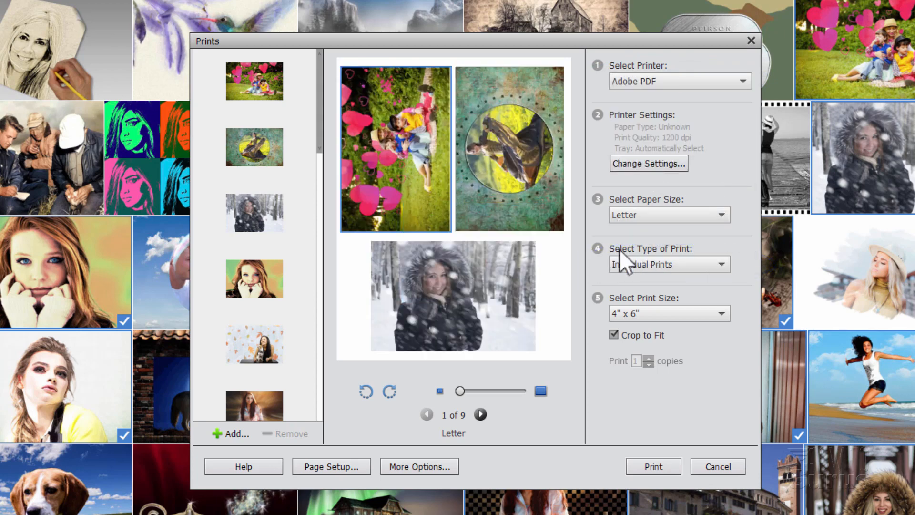
{"action": "left_click", "coordinate": [669, 263]}
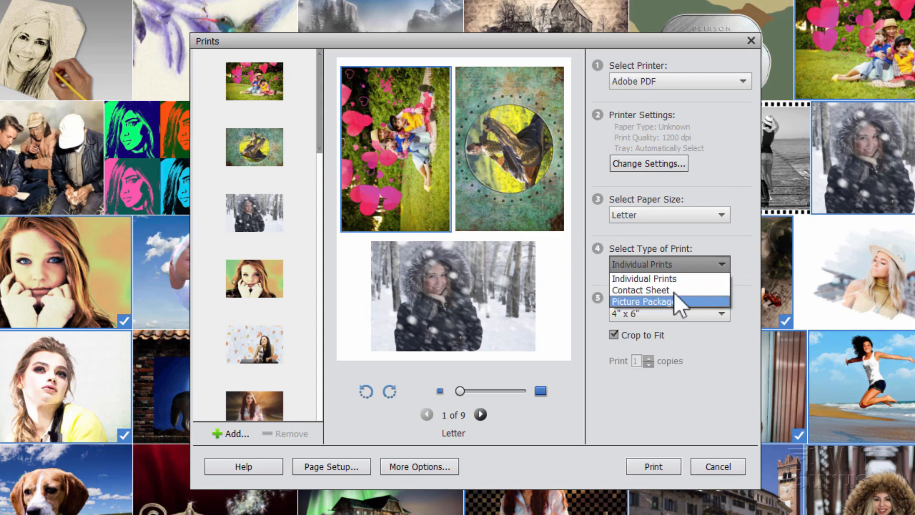
{"action": "left_click", "coordinate": [640, 290]}
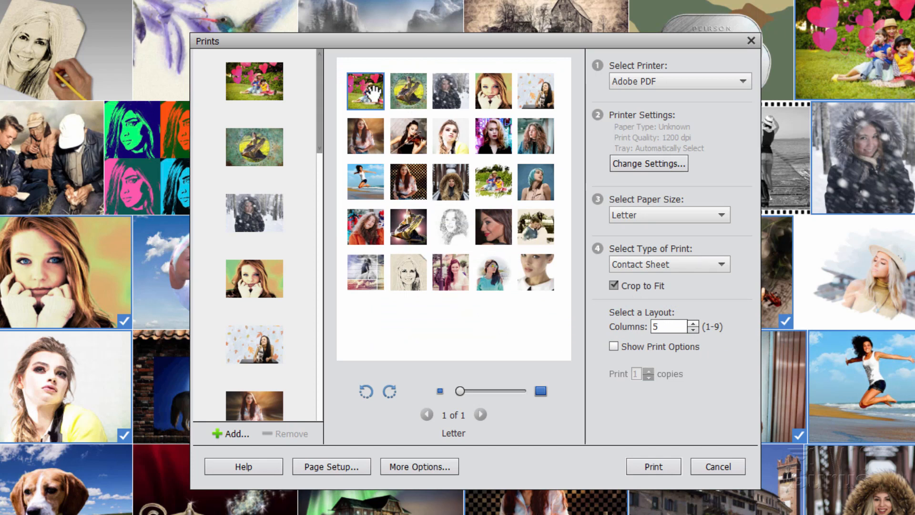
{"action": "mouse_move", "coordinate": [566, 257]}
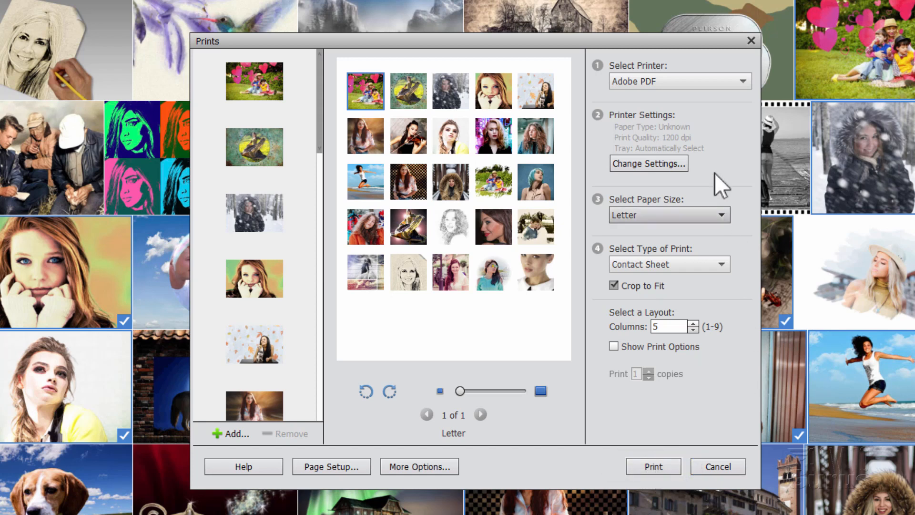
{"action": "mouse_move", "coordinate": [665, 129]}
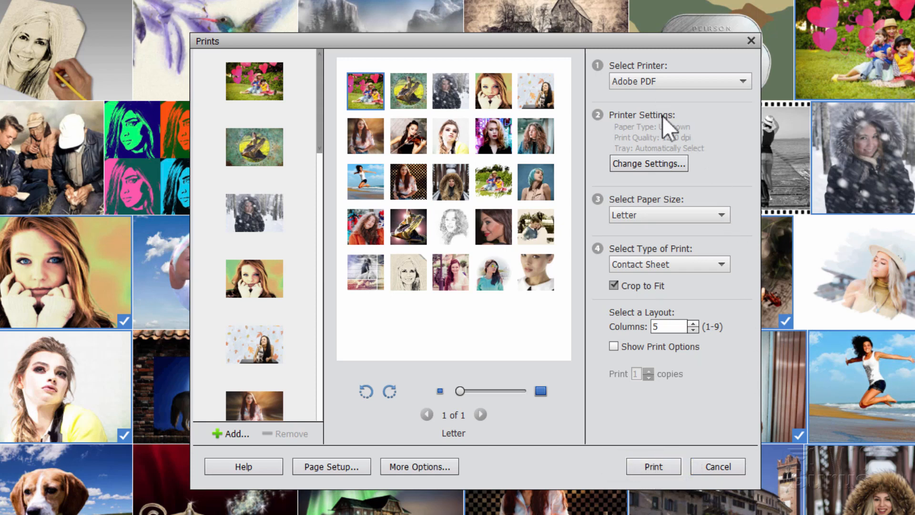
{"action": "mouse_move", "coordinate": [653, 465]}
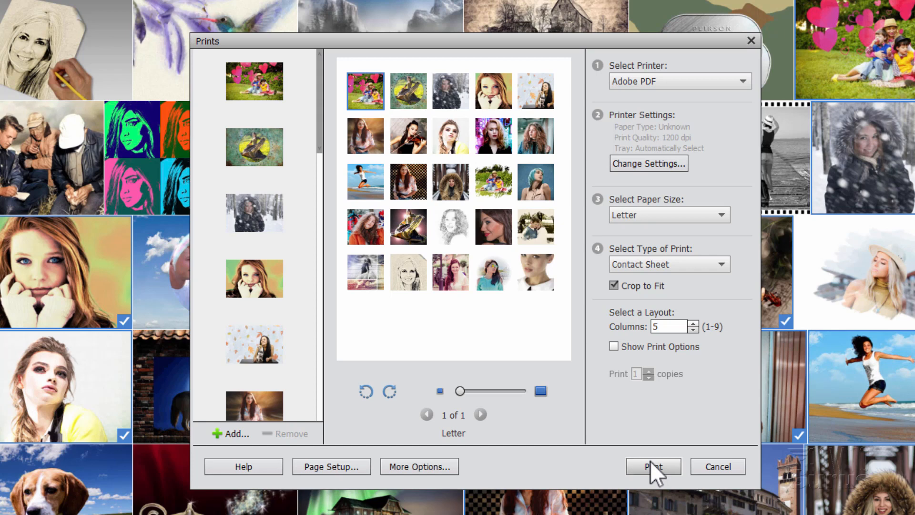
{"action": "mouse_move", "coordinate": [500, 338]}
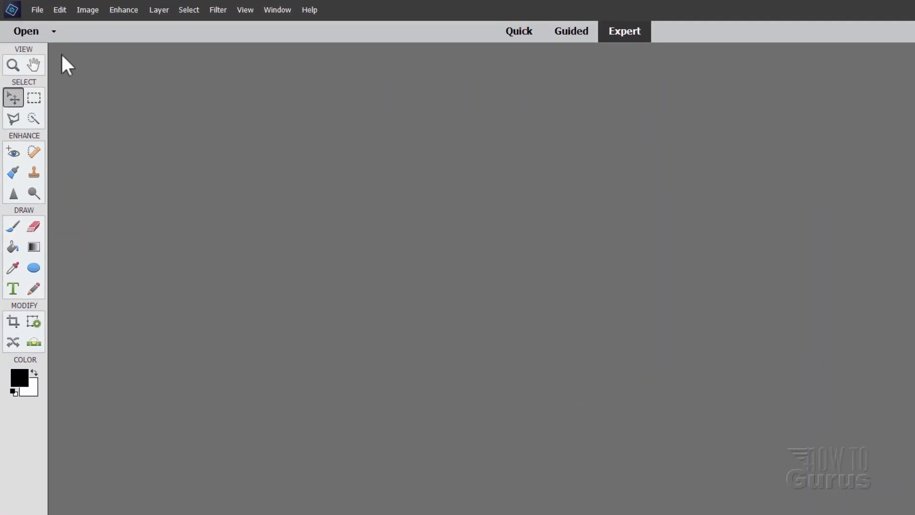
Open Elements Organize 2r.pdf, accepting the default PDF import settings
{"action": "left_click", "coordinate": [25, 31]}
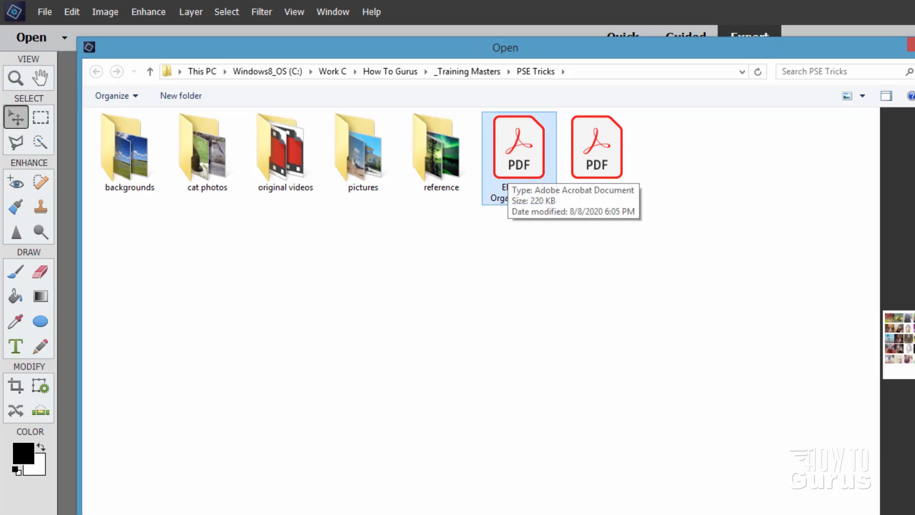
{"action": "double_click", "coordinate": [519, 146]}
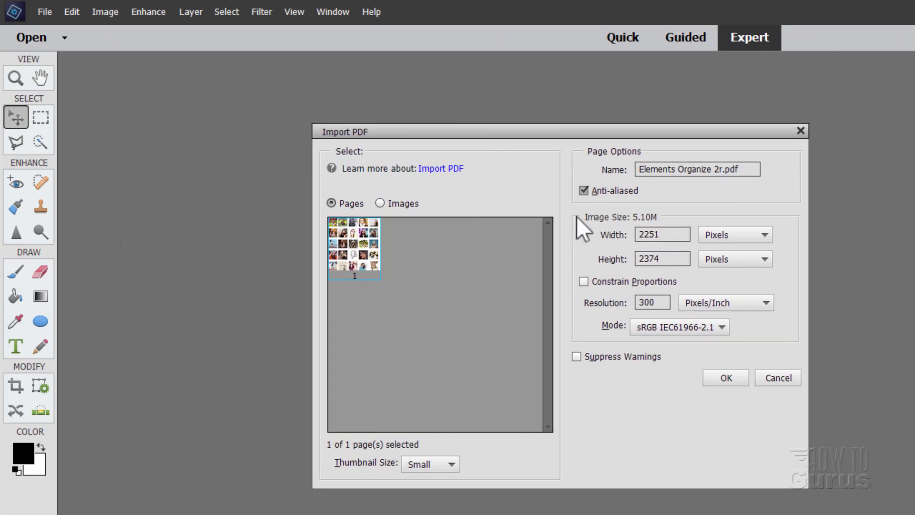
{"action": "mouse_move", "coordinate": [674, 228]}
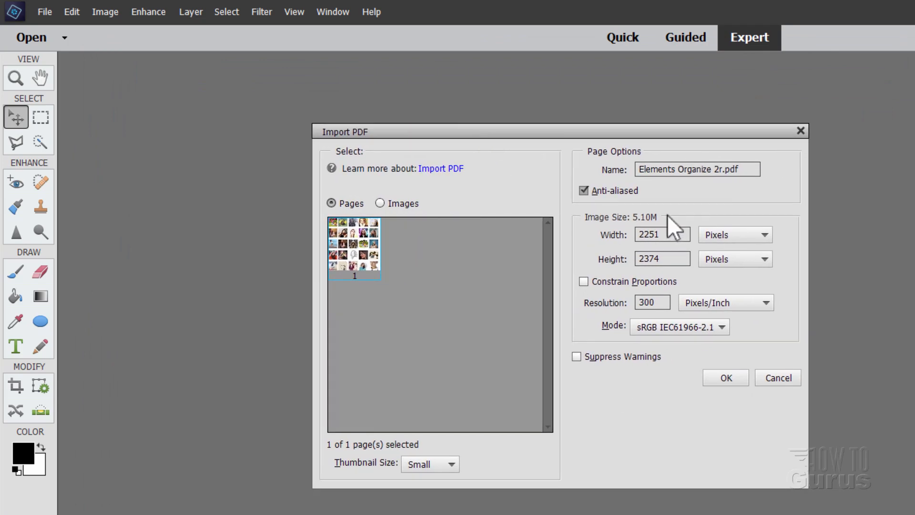
{"action": "left_click", "coordinate": [725, 377]}
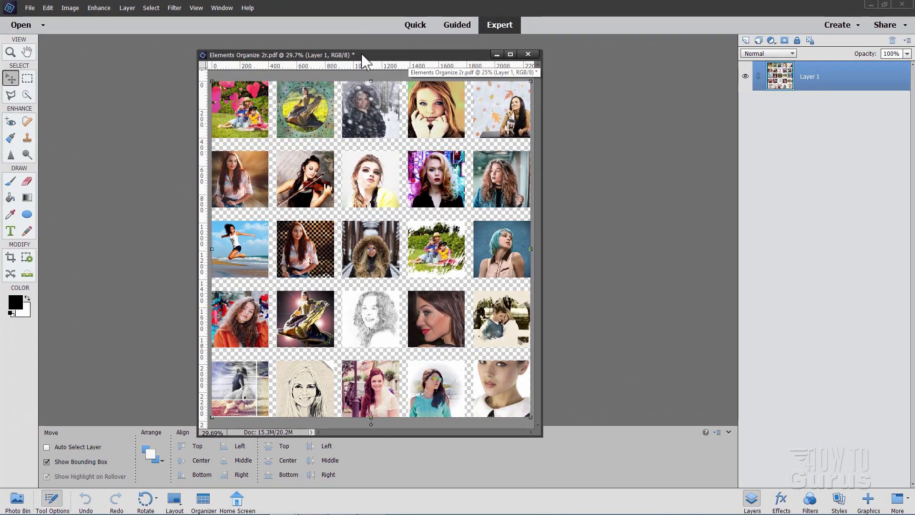
Dock the grid image into a tab, zoom in, and marquee-select the second photo row
{"action": "left_click", "coordinate": [509, 54]}
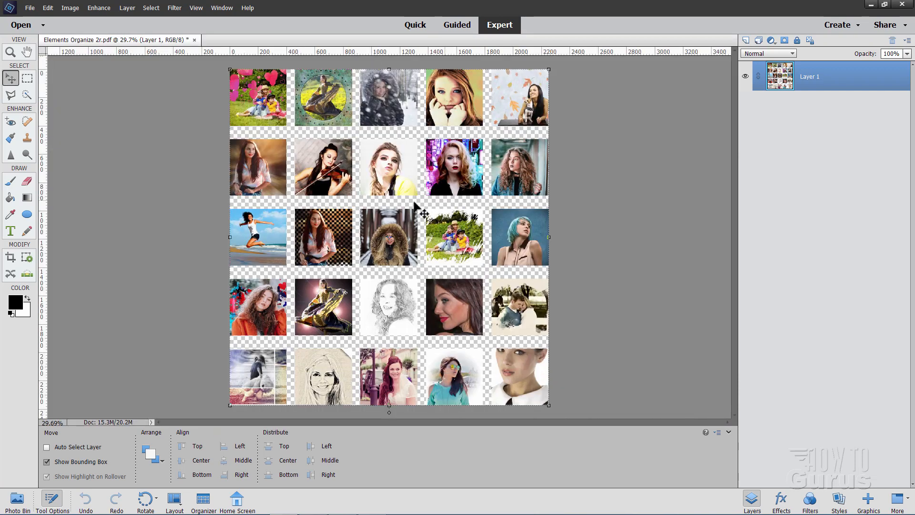
{"action": "mouse_move", "coordinate": [418, 219]}
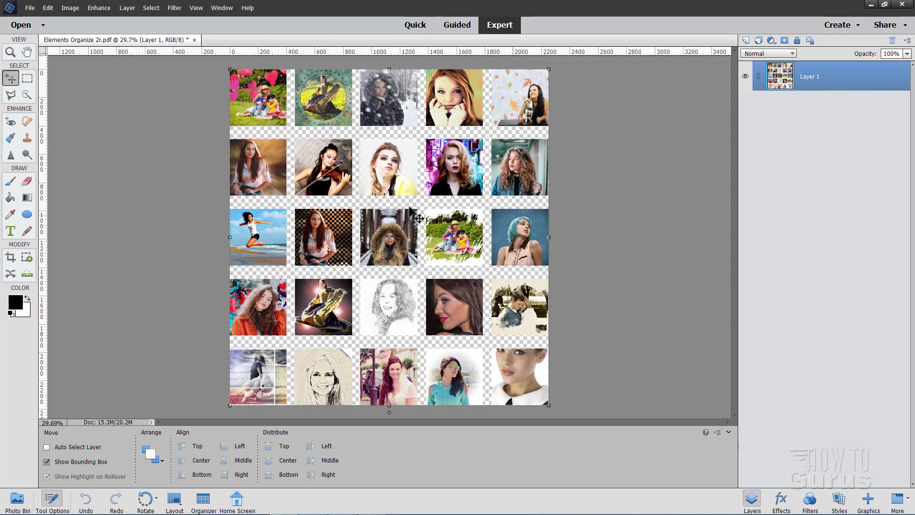
{"action": "mouse_move", "coordinate": [148, 229]}
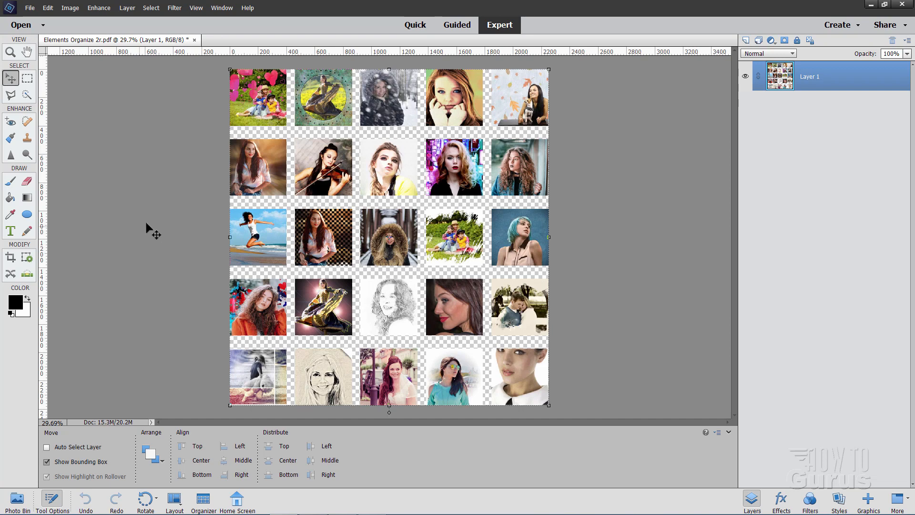
{"action": "left_click", "coordinate": [10, 52]}
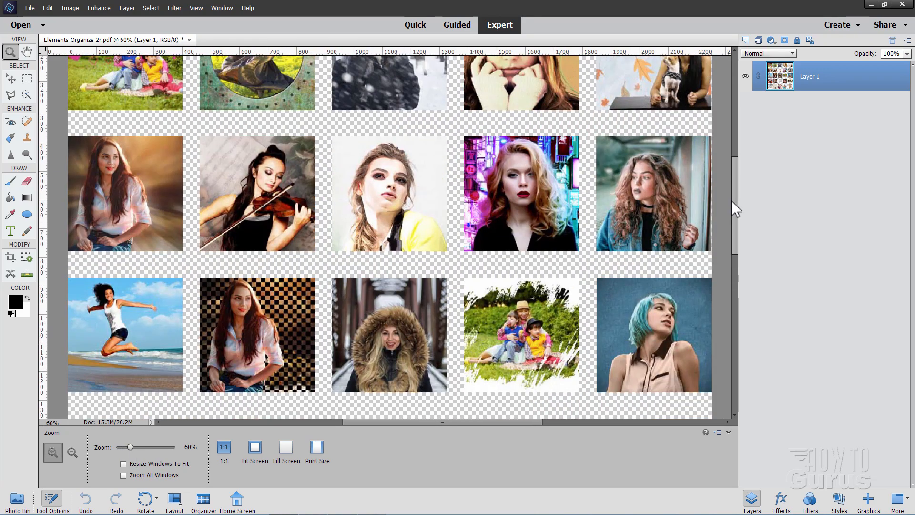
{"action": "left_click", "coordinate": [27, 79]}
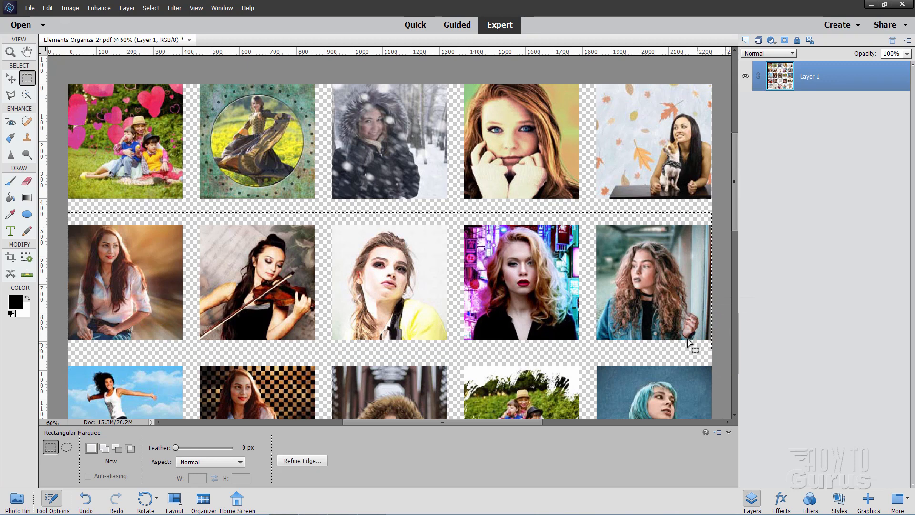
Drag the selected lower photo rows up flush beneath the rows above
{"action": "left_click", "coordinate": [10, 77]}
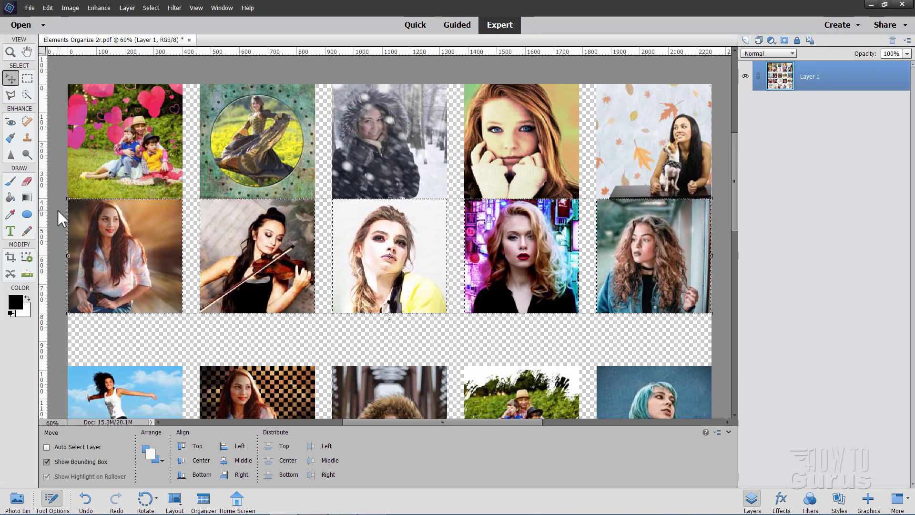
{"action": "mouse_move", "coordinate": [150, 8]}
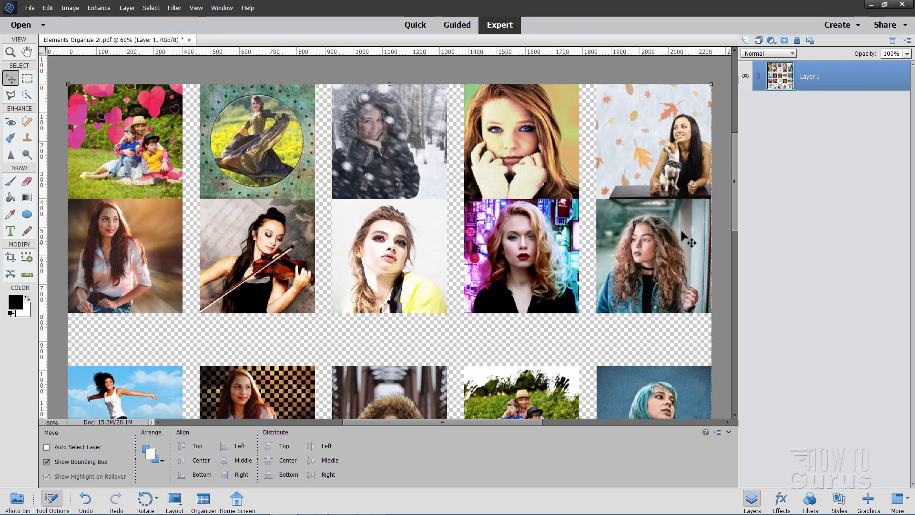
{"action": "scroll", "scroll_direction": "down", "scroll_amount": 3}
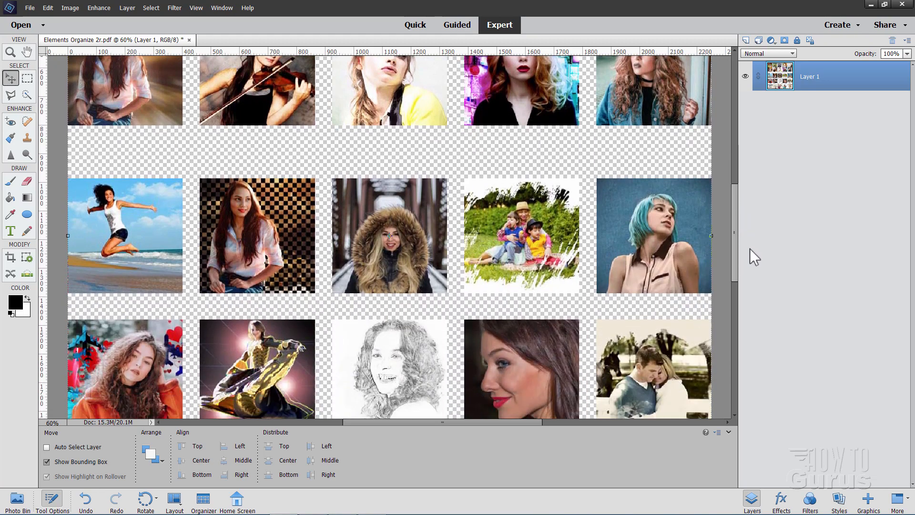
{"action": "scroll", "scroll_direction": "up", "scroll_amount": 3}
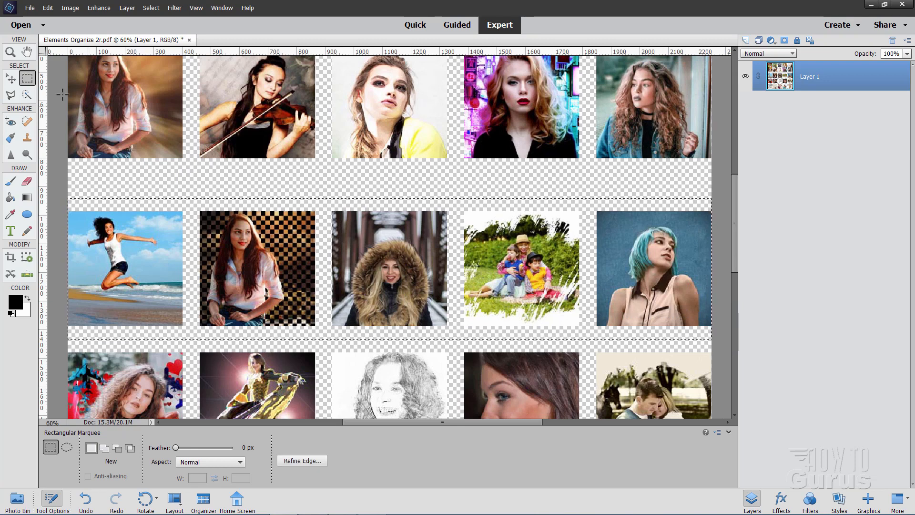
{"action": "left_click", "coordinate": [10, 78]}
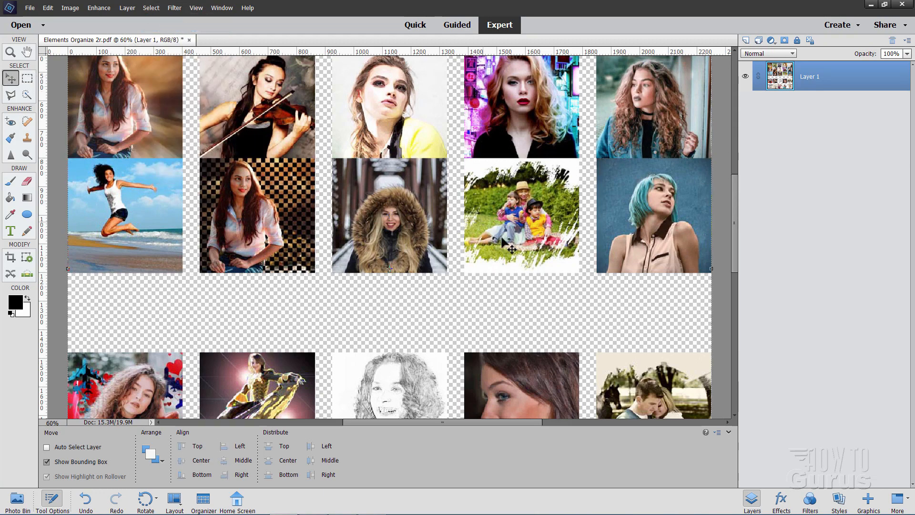
Scroll over the stacked grid, then zoom out to about 31% to see the whole canvas
{"action": "scroll", "scroll_direction": "down", "scroll_amount": 3}
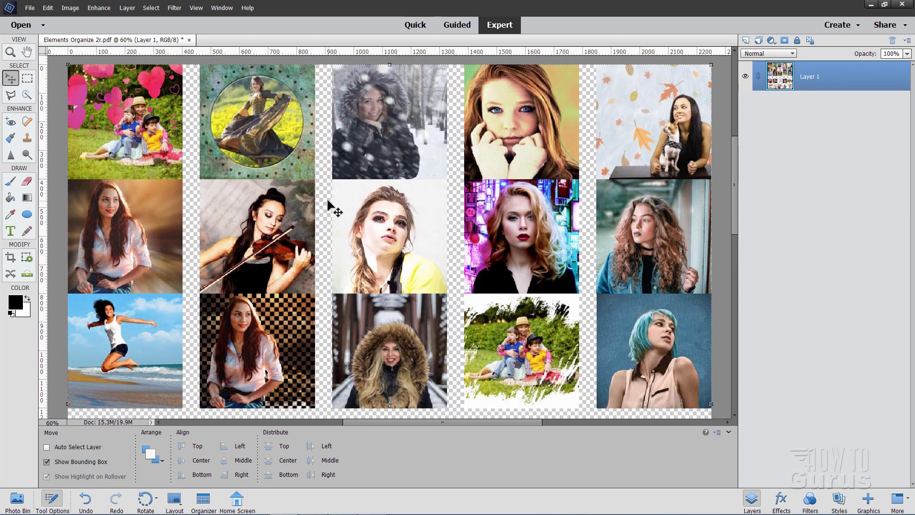
{"action": "scroll", "scroll_direction": "down", "scroll_amount": 3}
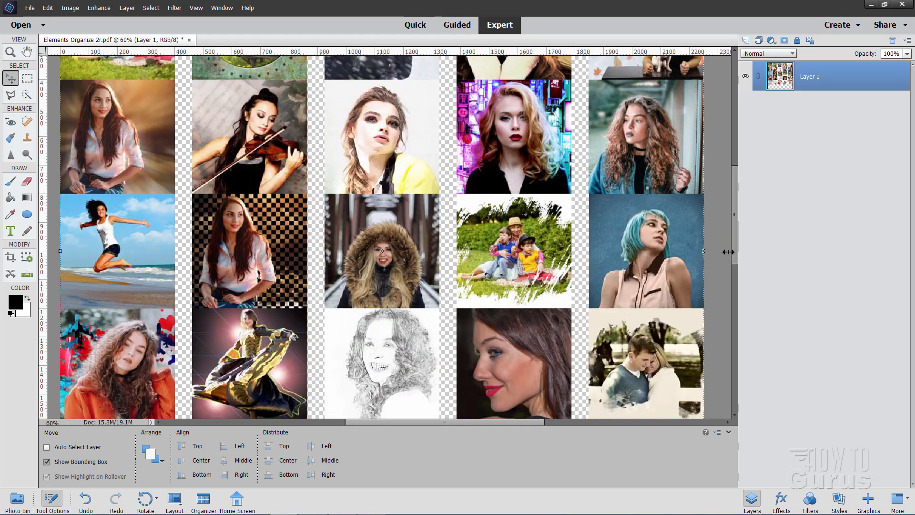
{"action": "scroll", "scroll_direction": "up", "scroll_amount": 3}
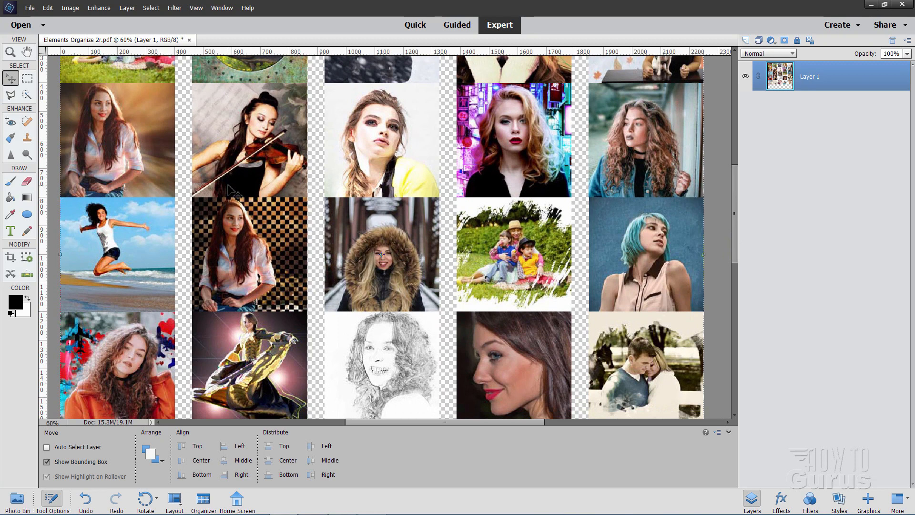
{"action": "left_click", "coordinate": [10, 52]}
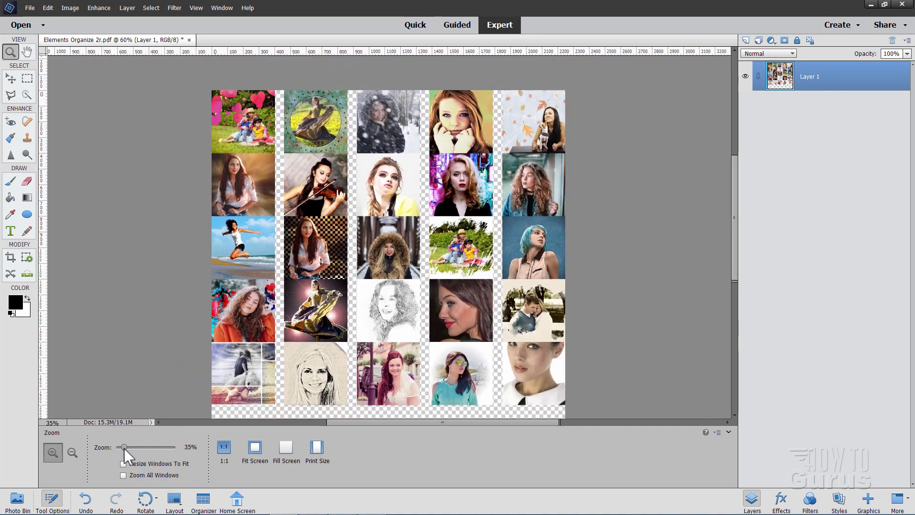
{"action": "left_click", "coordinate": [254, 445]}
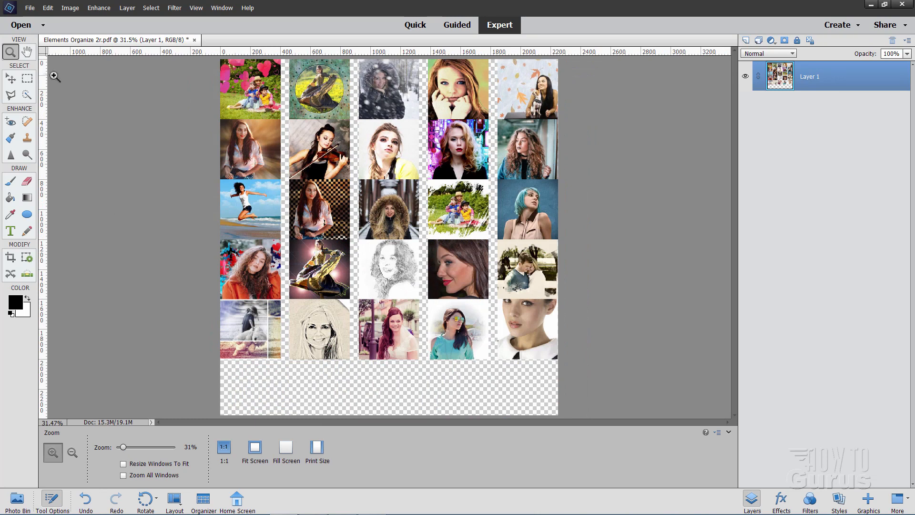
Marquee-select photo columns and drag each left until it touches its neighbour
{"action": "left_click", "coordinate": [27, 78]}
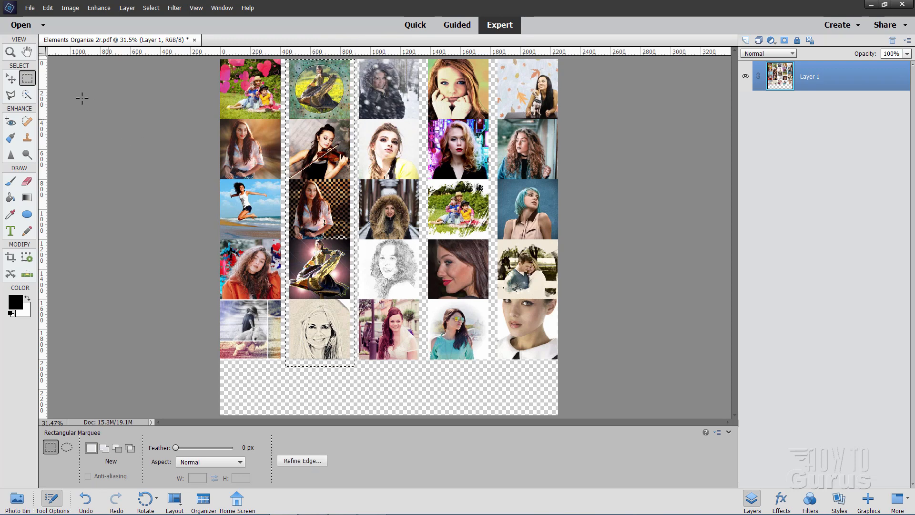
{"action": "left_click", "coordinate": [11, 78]}
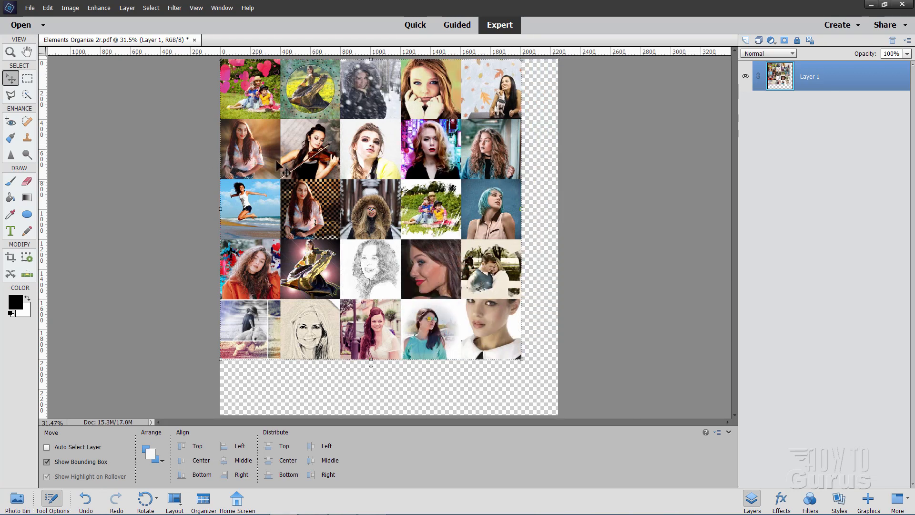
{"action": "key", "text": "ctrl"}
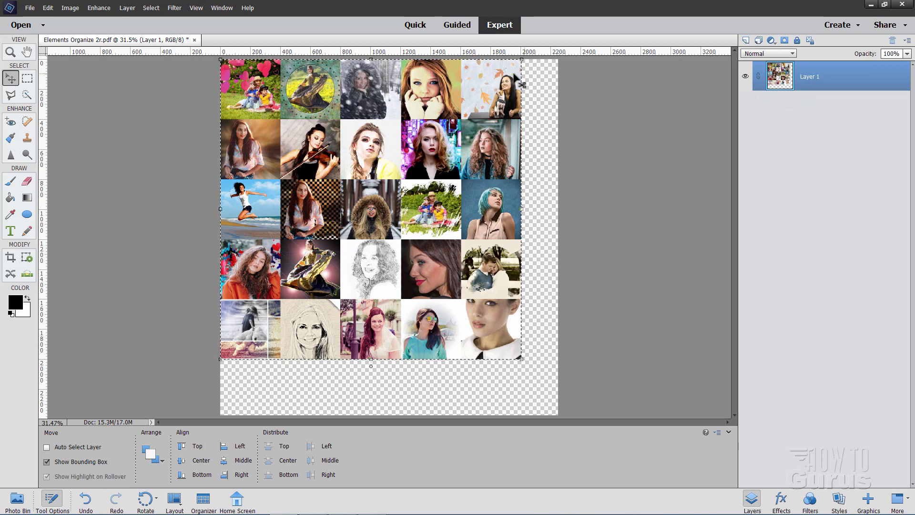
Crop the canvas to the selected 5×5 photo block with Image > Crop
{"action": "left_click", "coordinate": [70, 8]}
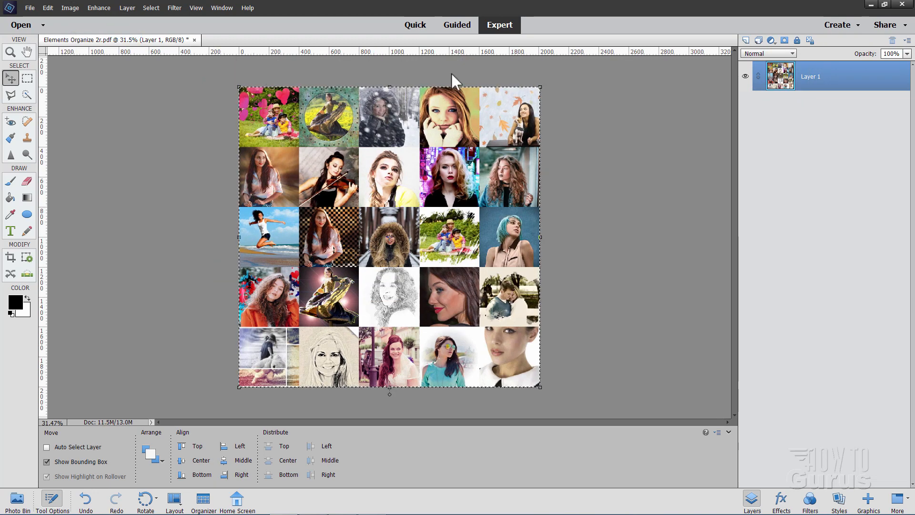
{"action": "mouse_move", "coordinate": [169, 29]}
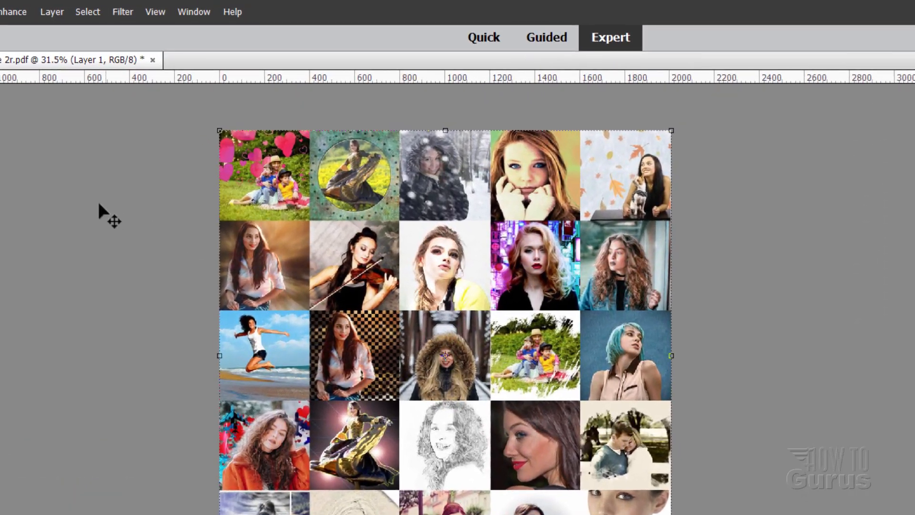
Apply Filter > Distort > Spherize at 100% Amount in Normal mode
{"action": "left_click", "coordinate": [122, 11]}
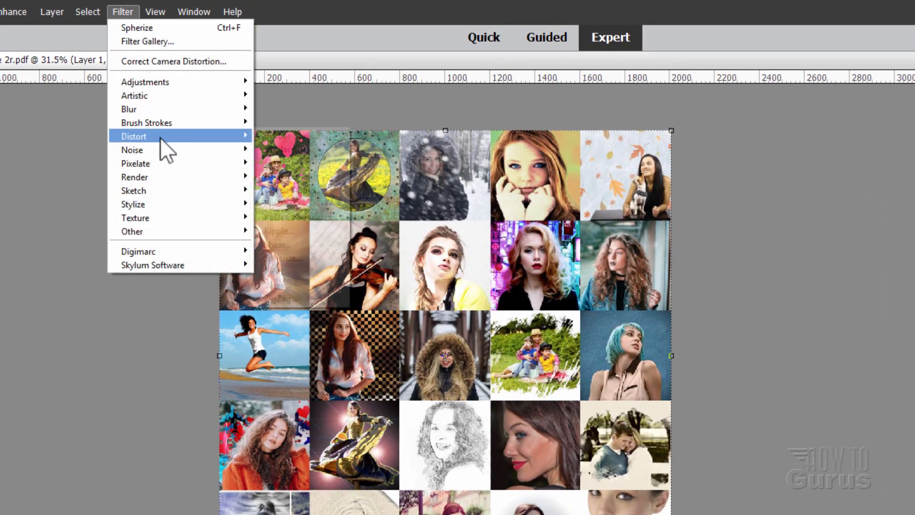
{"action": "left_click", "coordinate": [134, 136]}
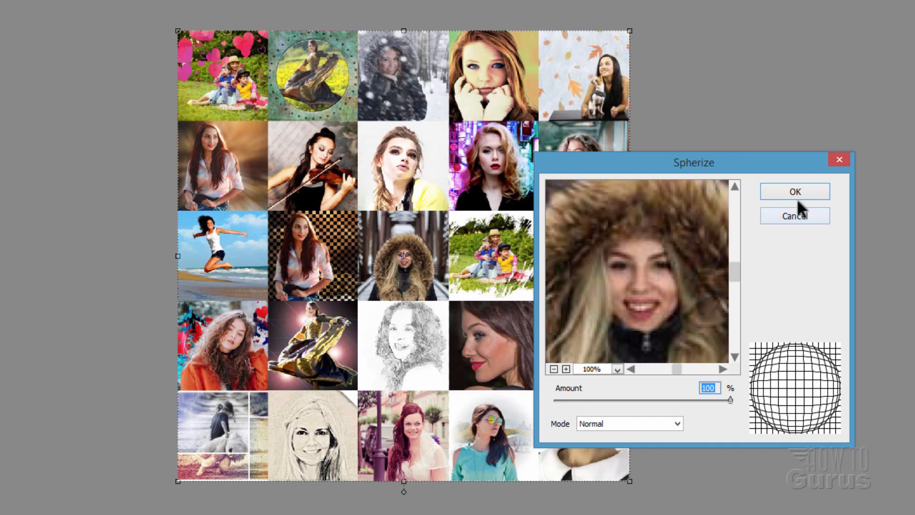
{"action": "left_click", "coordinate": [794, 192]}
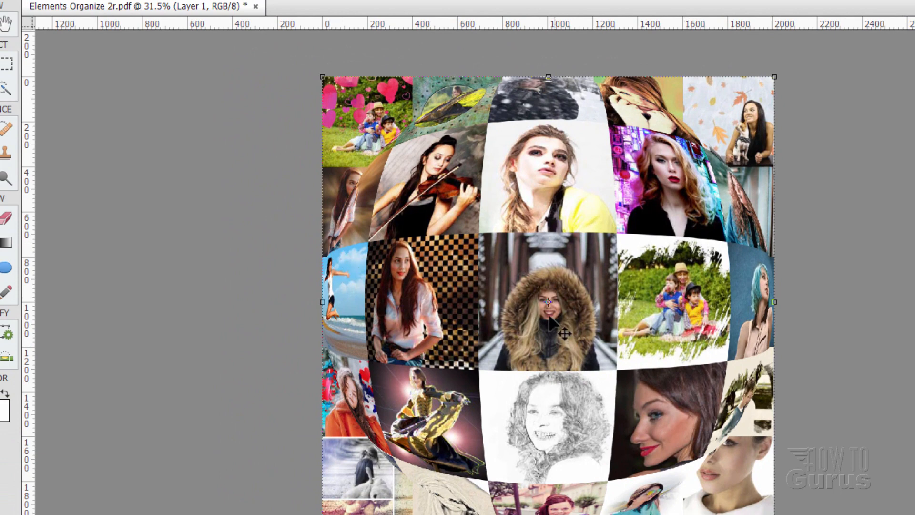
{"action": "mouse_move", "coordinate": [299, 341]}
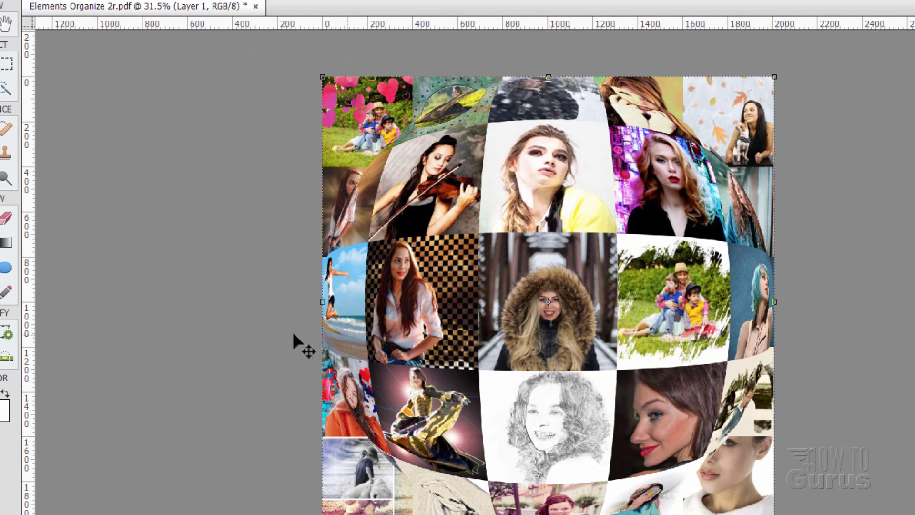
{"action": "mouse_move", "coordinate": [37, 342]}
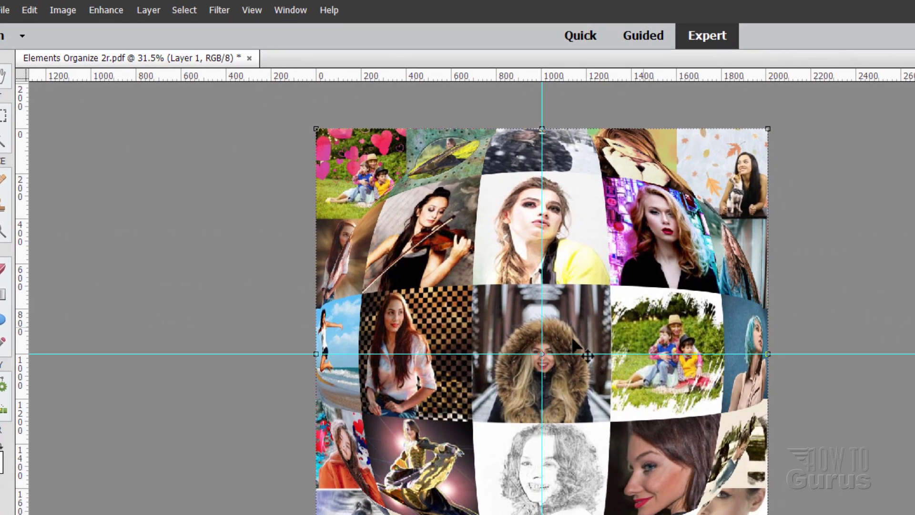
Check that View > Snap To > Guides is enabled for the centre guides
{"action": "left_click", "coordinate": [252, 11]}
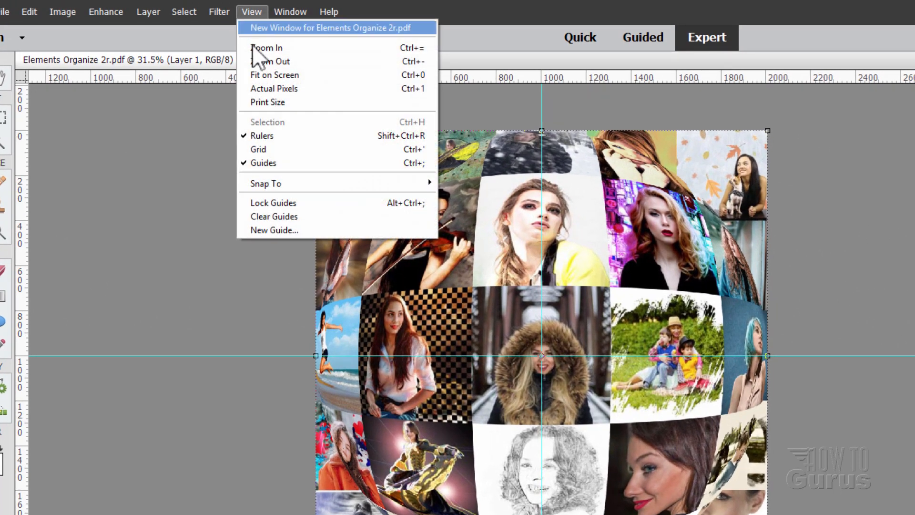
{"action": "mouse_move", "coordinate": [265, 183]}
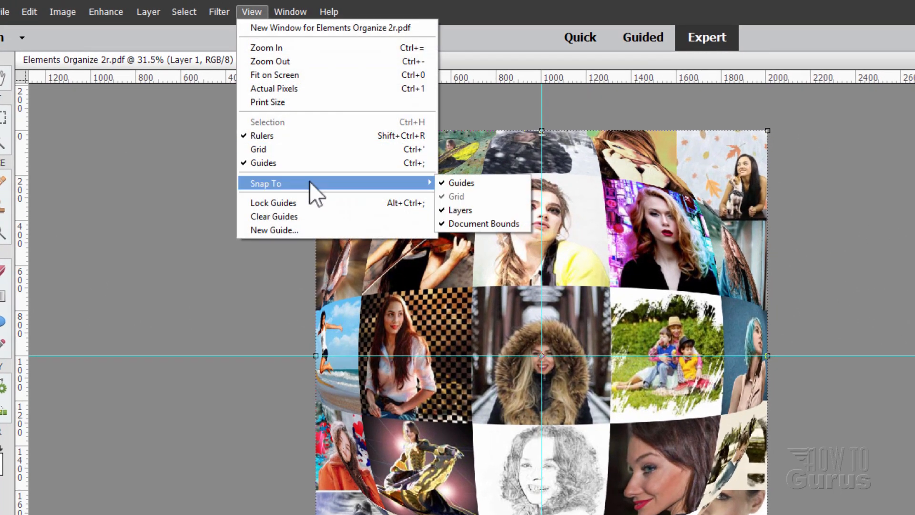
{"action": "mouse_move", "coordinate": [455, 196]}
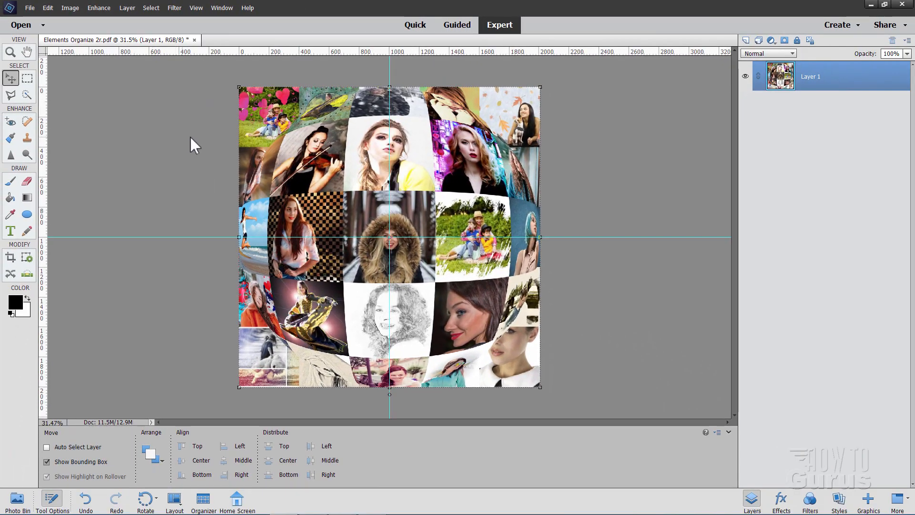
Switch to the Ellipse shape tool, set to draw a circle from center
{"action": "left_click", "coordinate": [27, 214]}
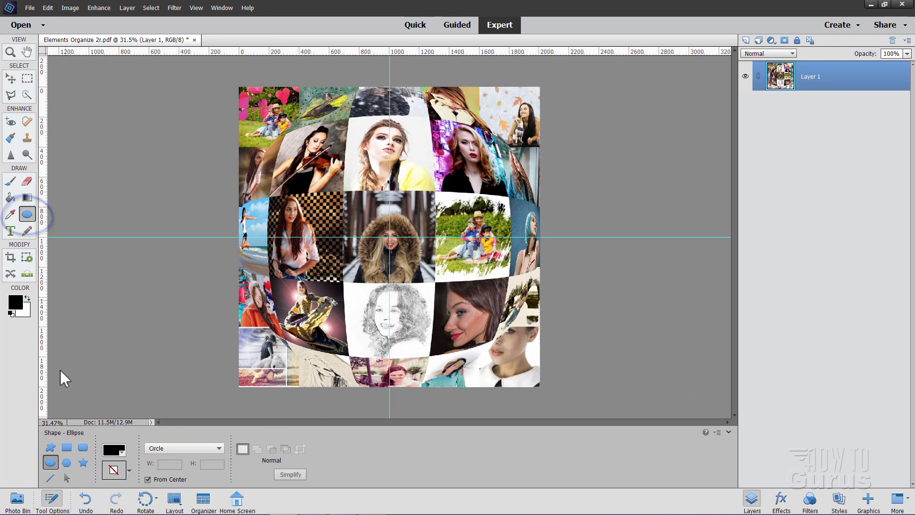
{"action": "mouse_move", "coordinate": [51, 462]}
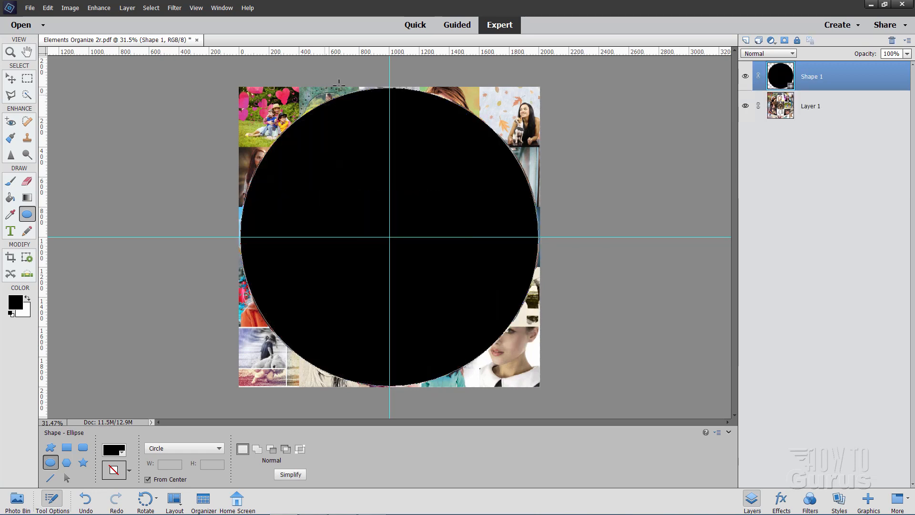
{"action": "mouse_move", "coordinate": [796, 93]}
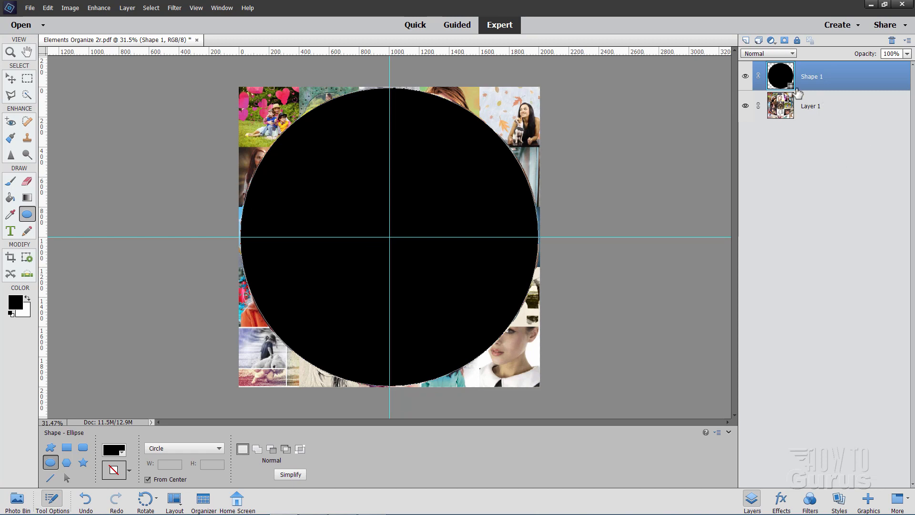
Mask Layer 1 with the Shape 1 circle selection, hide Shape 1, and clear guides
{"action": "key", "text": "ctrl"}
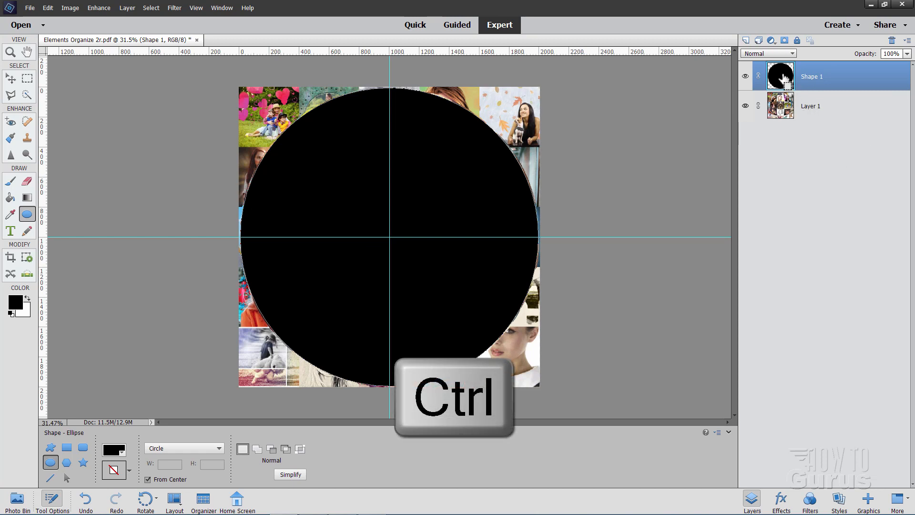
{"action": "left_click", "coordinate": [780, 76]}
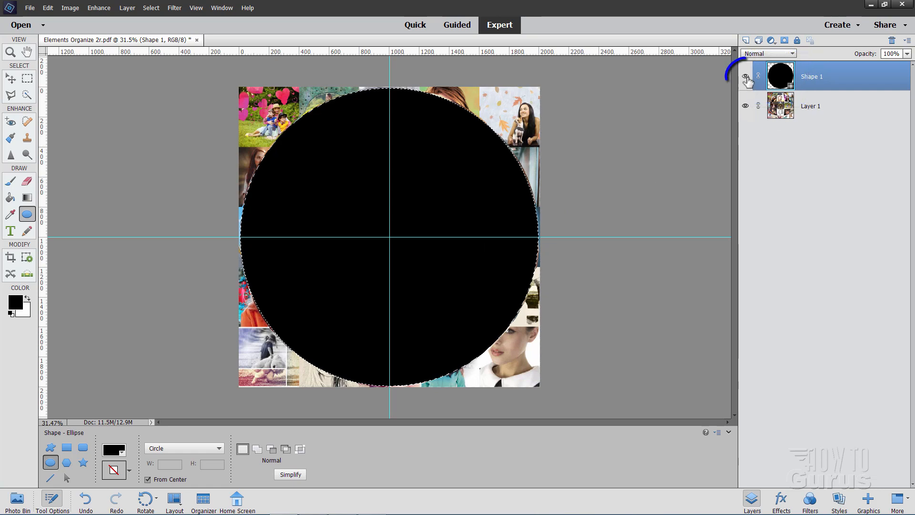
{"action": "left_click", "coordinate": [746, 76]}
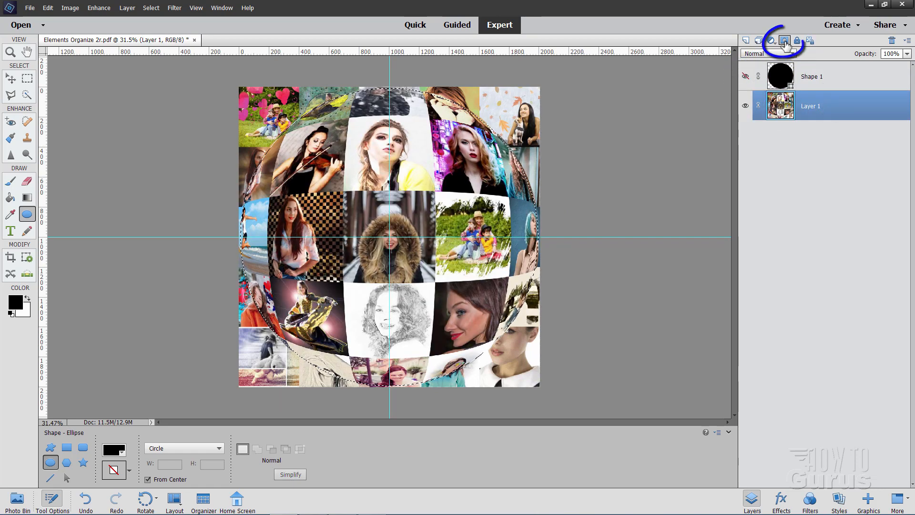
{"action": "left_click", "coordinate": [785, 40]}
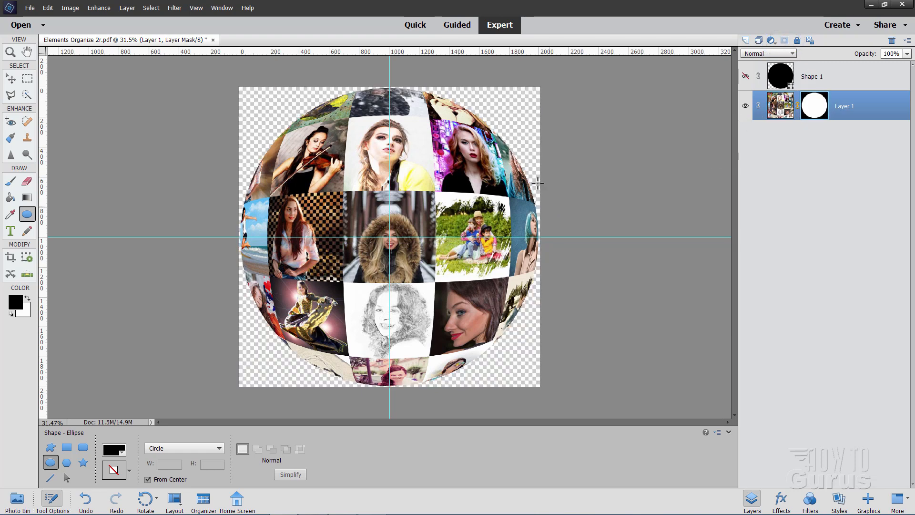
{"action": "left_click", "coordinate": [11, 77]}
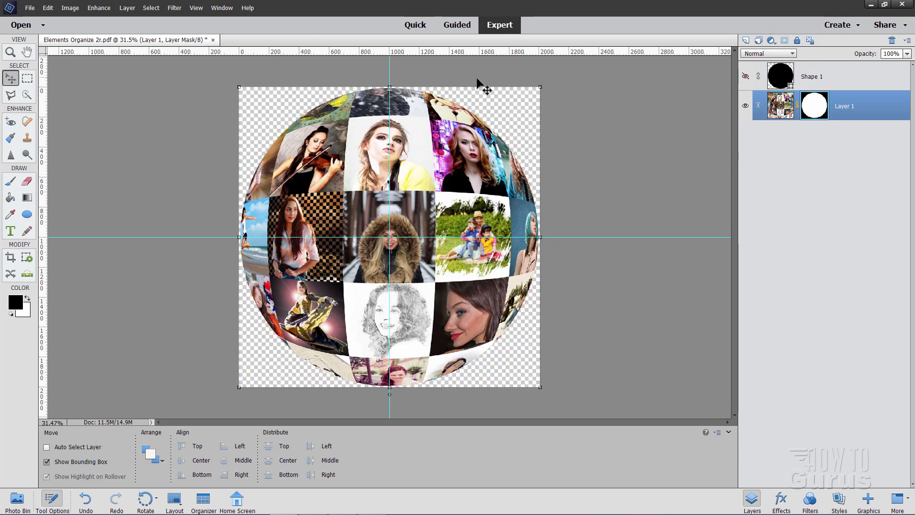
{"action": "mouse_move", "coordinate": [197, 65]}
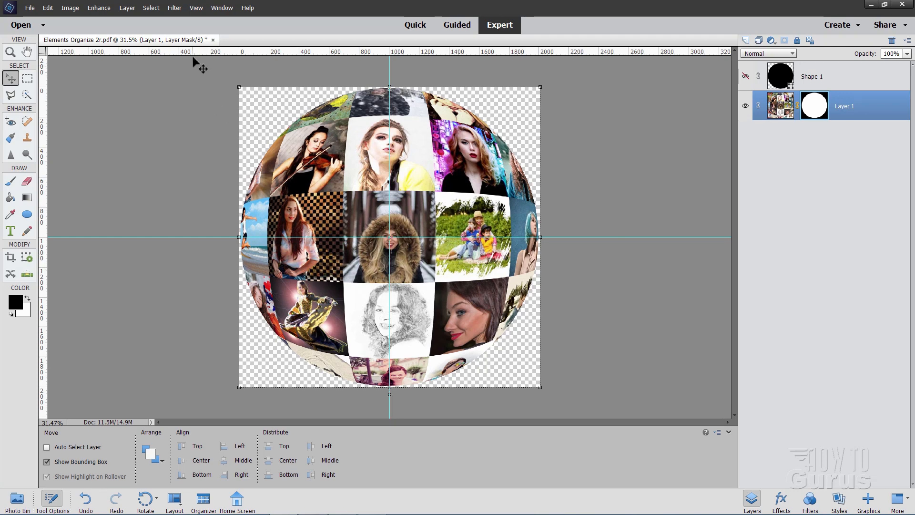
{"action": "left_click", "coordinate": [195, 8]}
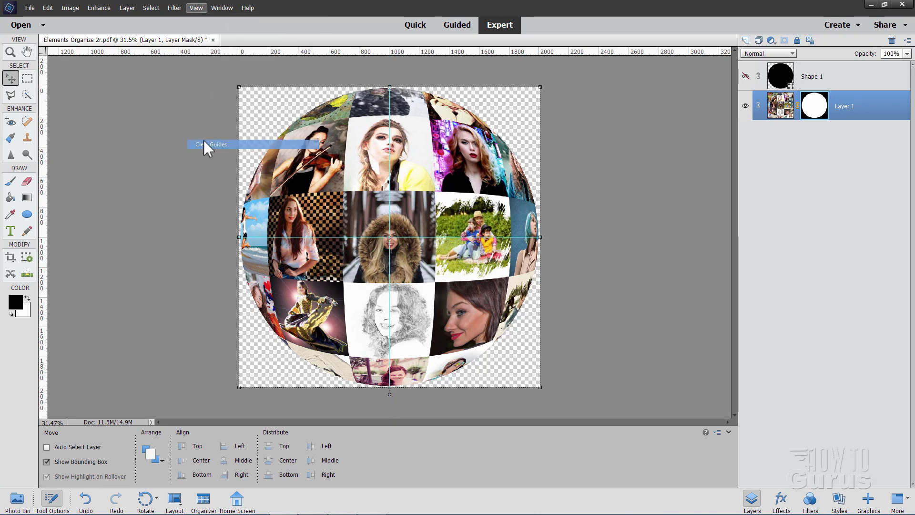
{"action": "left_click", "coordinate": [211, 144]}
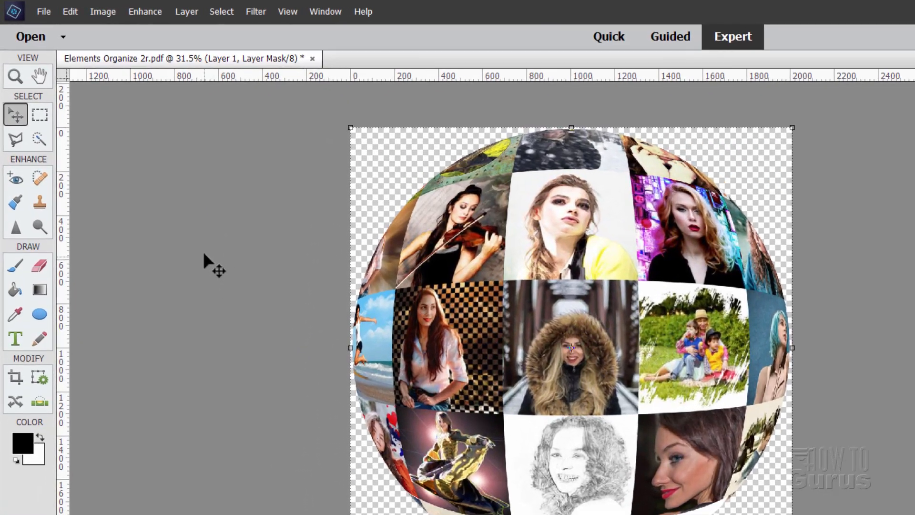
Set Canvas Size width to 120 percent
{"action": "left_click", "coordinate": [105, 11]}
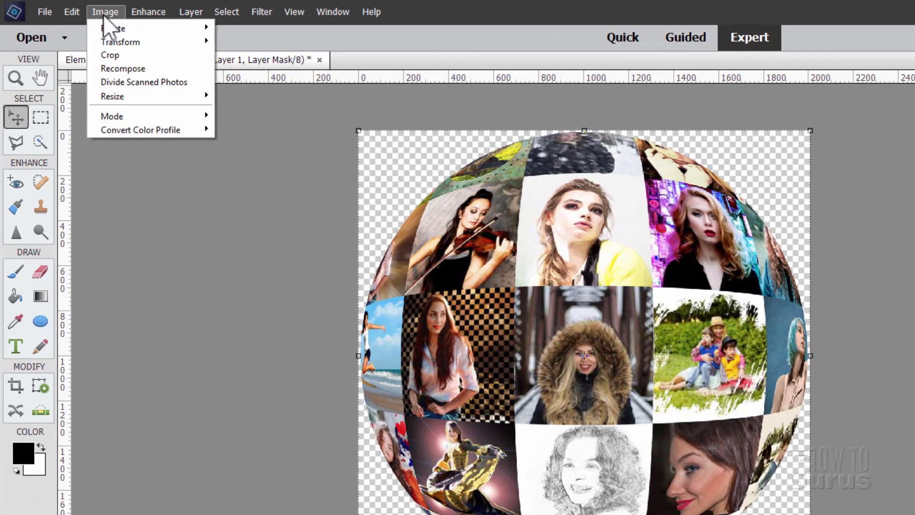
{"action": "left_click", "coordinate": [112, 97]}
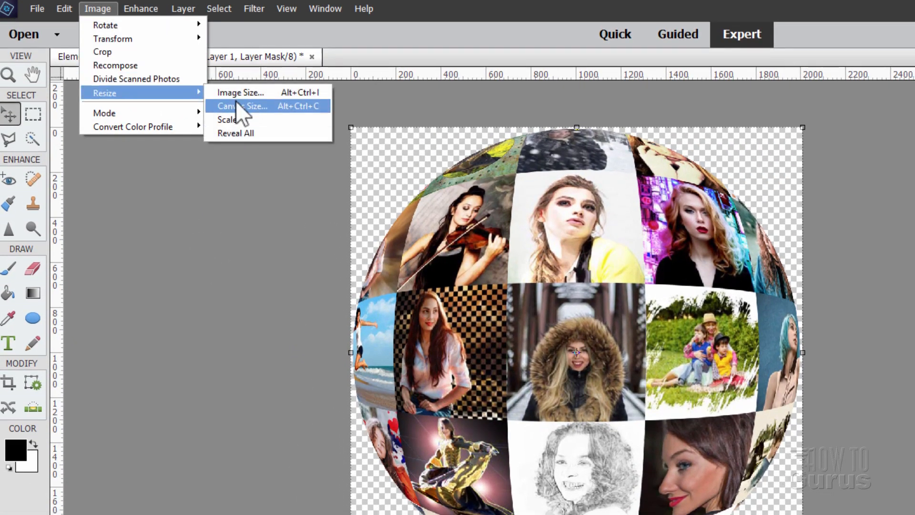
{"action": "left_click", "coordinate": [241, 106]}
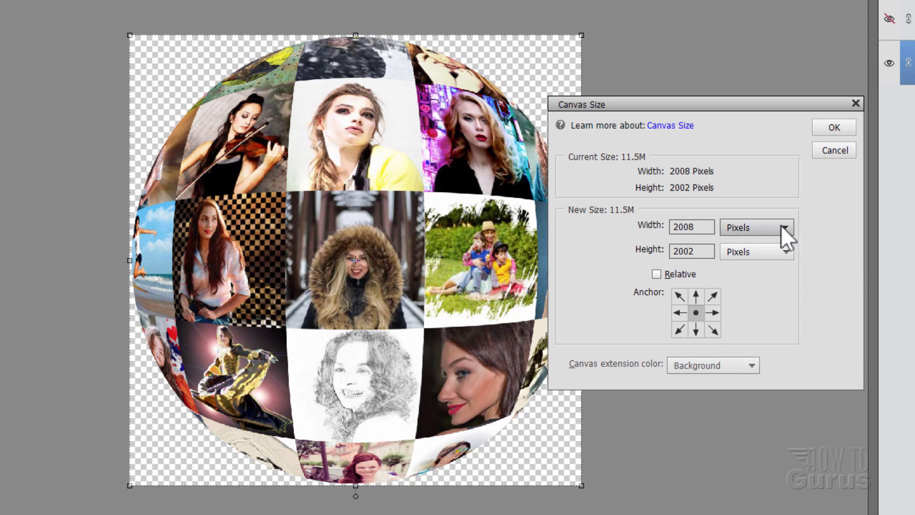
{"action": "left_click", "coordinate": [755, 227]}
{"action": "type", "text": "12"}
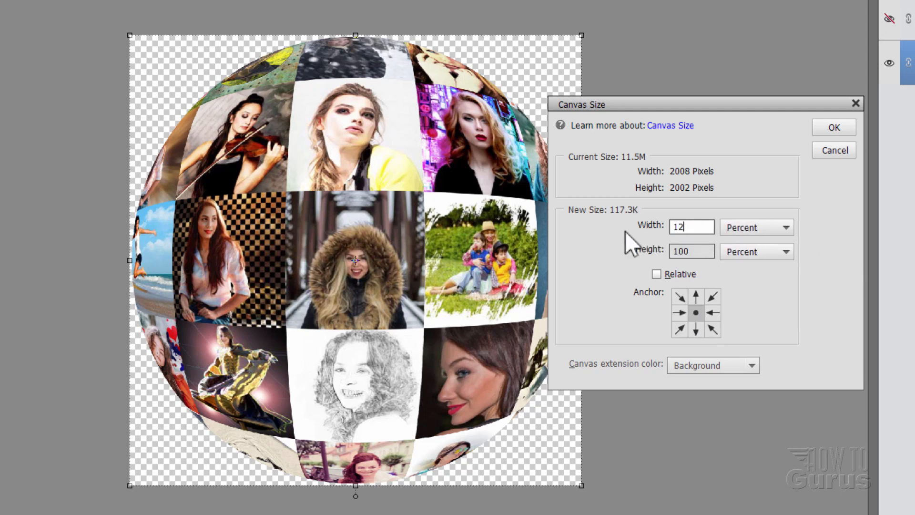
{"action": "type", "text": "0"}
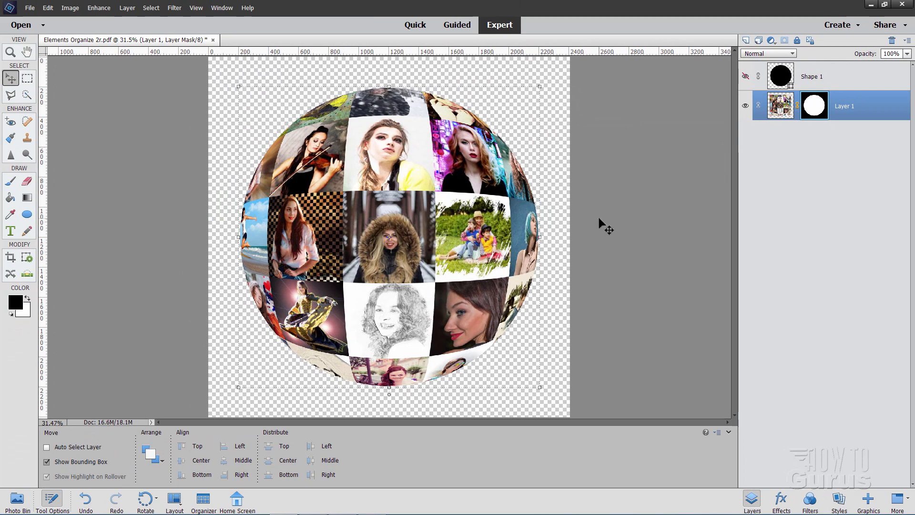
{"action": "mouse_move", "coordinate": [543, 160]}
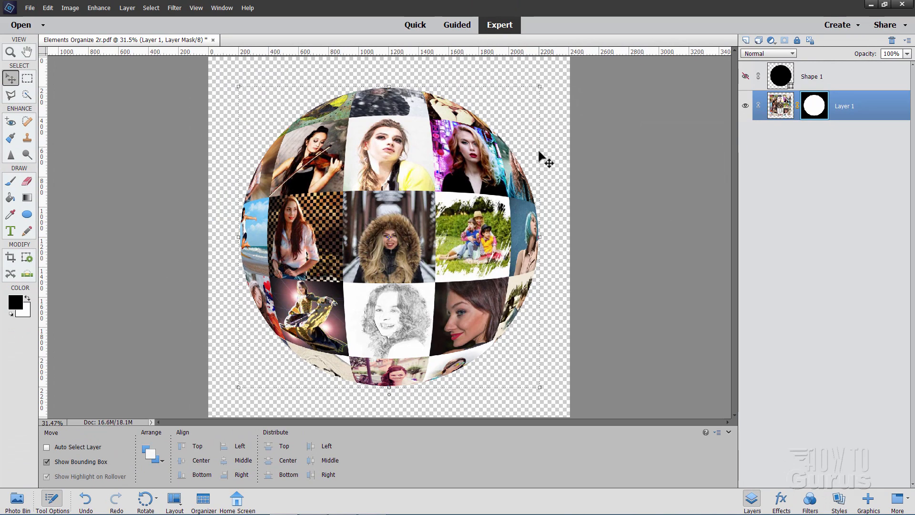
{"action": "mouse_move", "coordinate": [146, 127]}
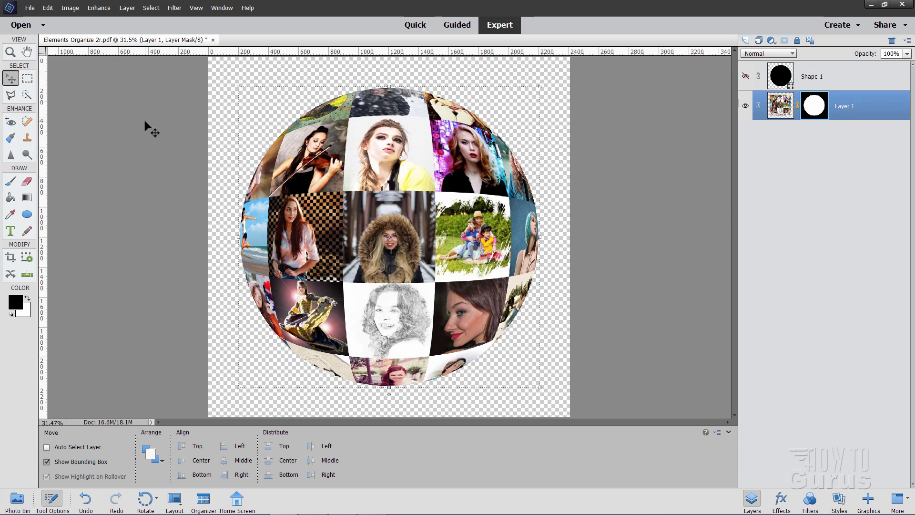
Open lobster-nebula-1920628.jpg from the recently edited files
{"action": "left_click", "coordinate": [29, 8]}
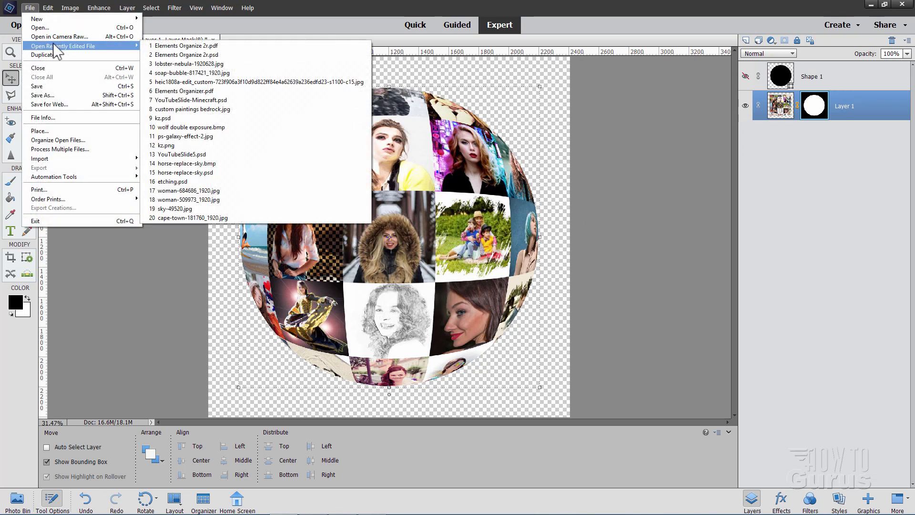
{"action": "left_click", "coordinate": [193, 63]}
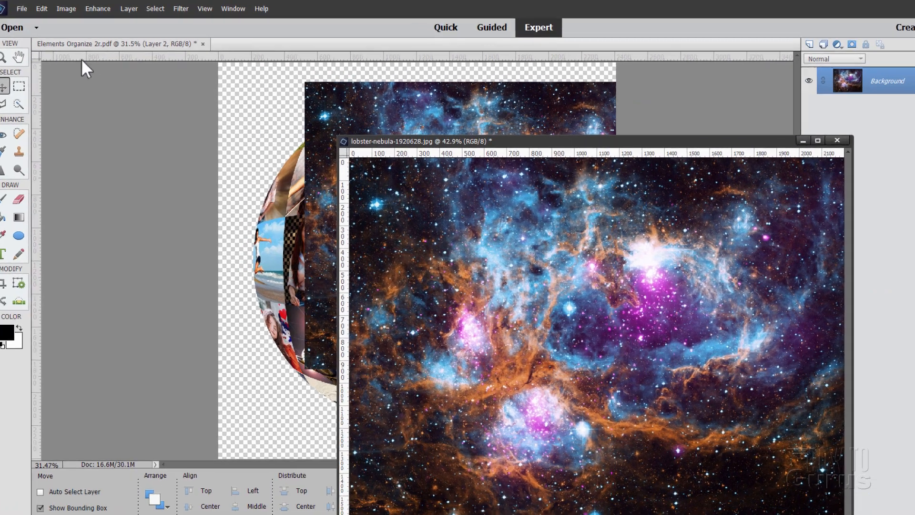
Turn on Allow Floating Documents in Expert Mode in General preferences
{"action": "left_click", "coordinate": [41, 8]}
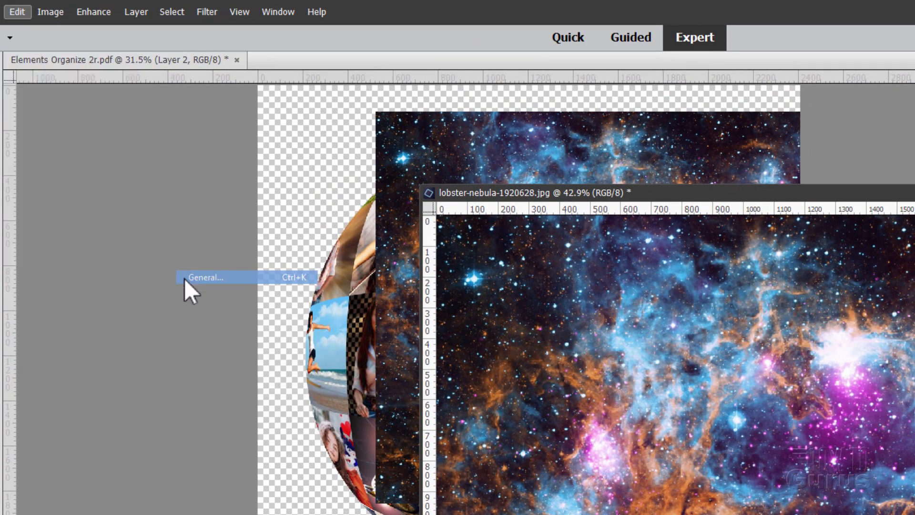
{"action": "left_click", "coordinate": [206, 277]}
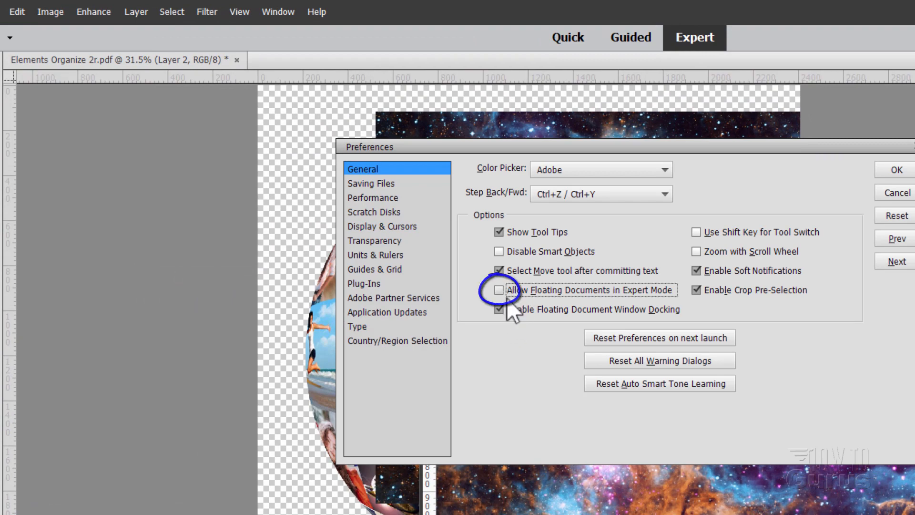
{"action": "left_click", "coordinate": [499, 290]}
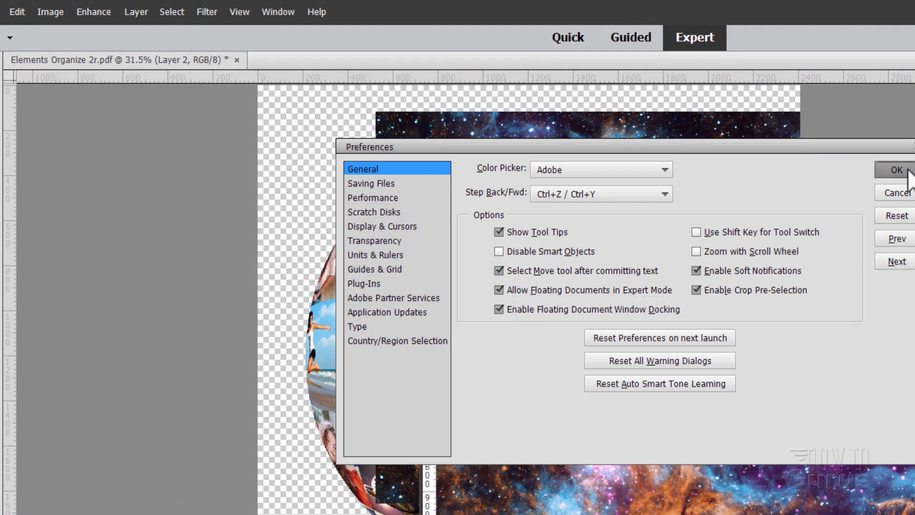
{"action": "left_click", "coordinate": [898, 169]}
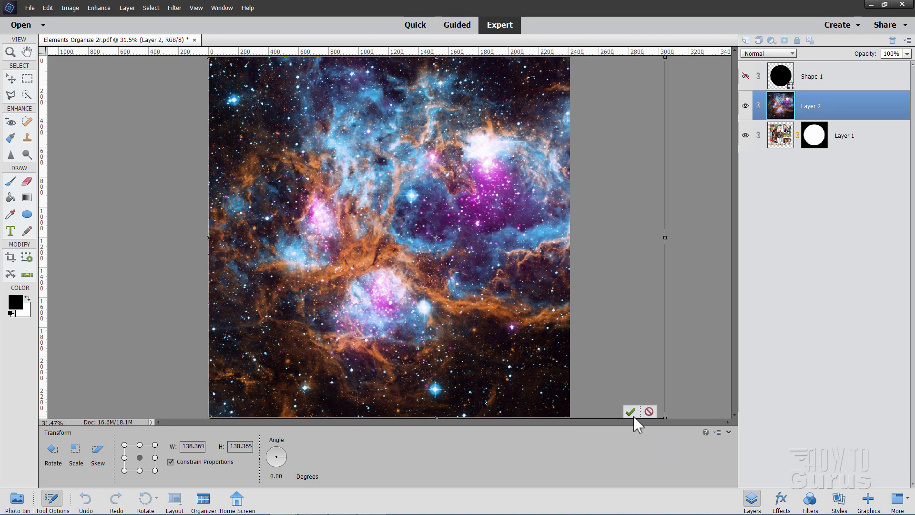
Commit the nebula scaled to about 138% and select the photo sphere layer
{"action": "left_click", "coordinate": [630, 411]}
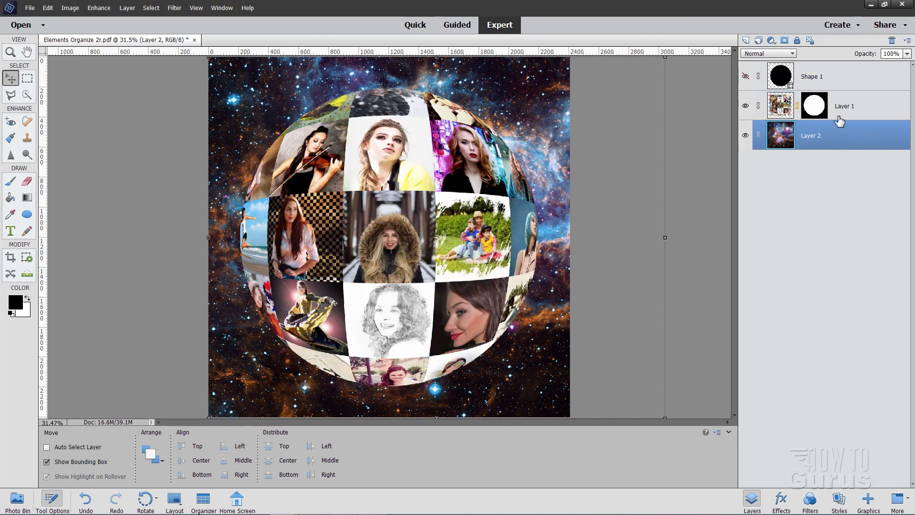
{"action": "left_click", "coordinate": [844, 106]}
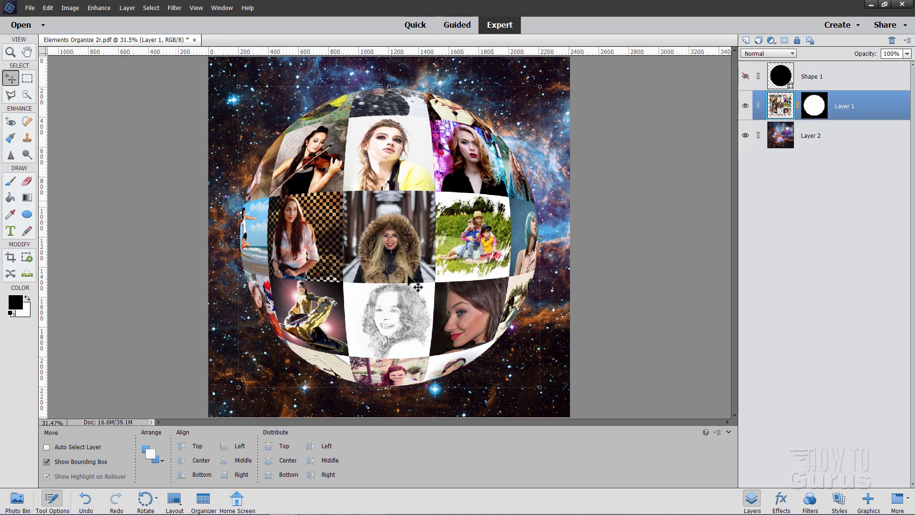
Open soap-bubble-817421_1920.jpg from the recently edited files
{"action": "left_click", "coordinate": [29, 7]}
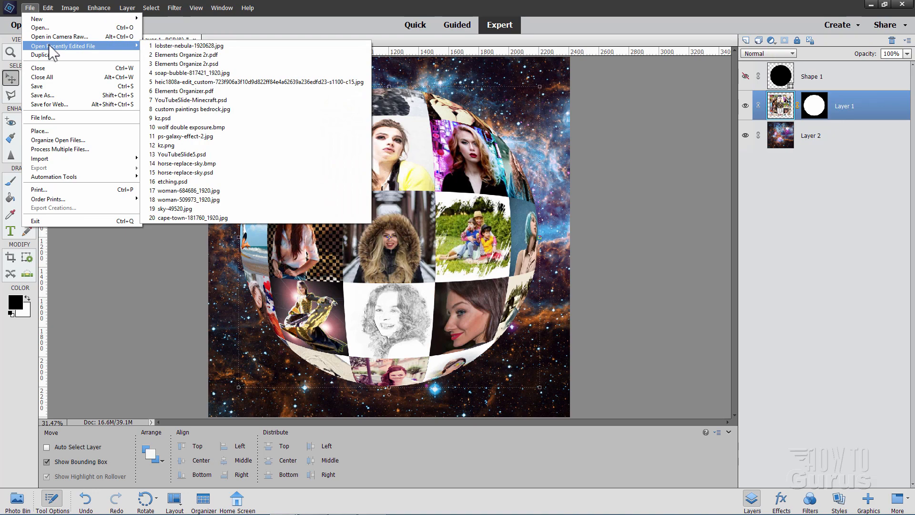
{"action": "left_click", "coordinate": [186, 72]}
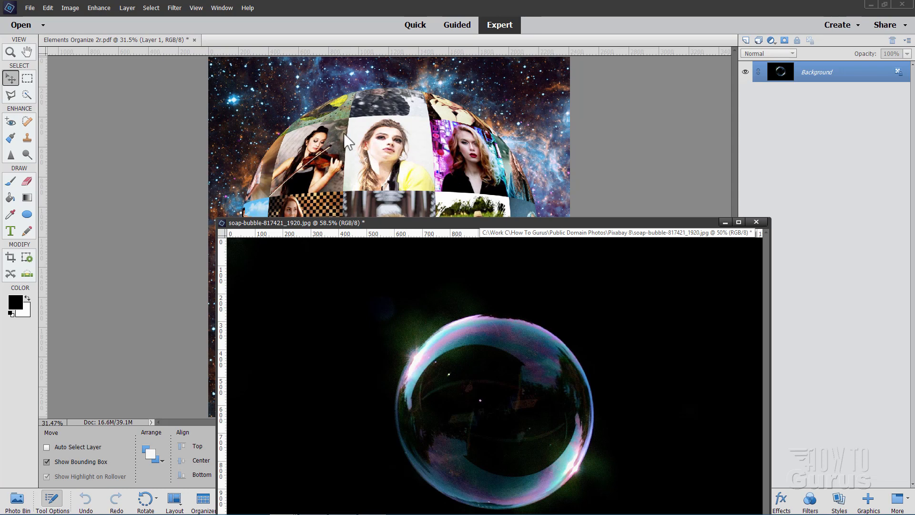
{"action": "mouse_move", "coordinate": [375, 154]}
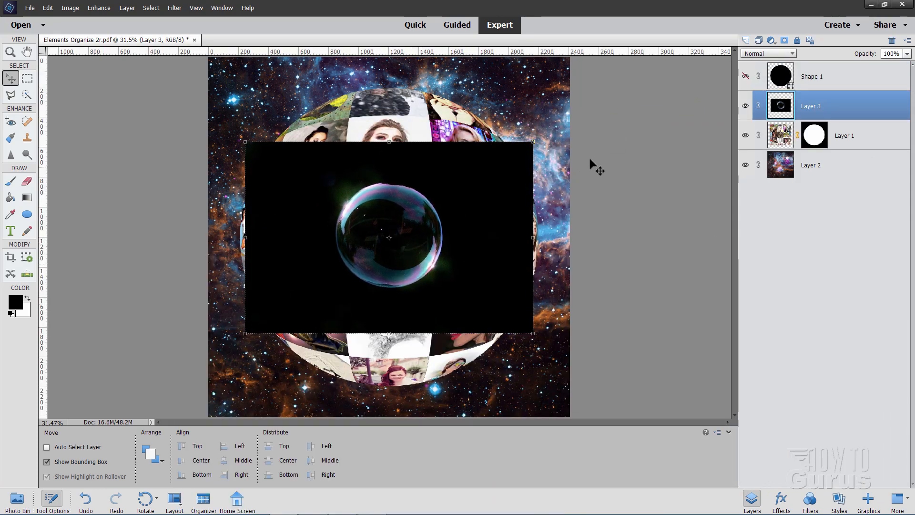
Change Layer 3's blend mode to Screen
{"action": "left_click", "coordinate": [767, 53]}
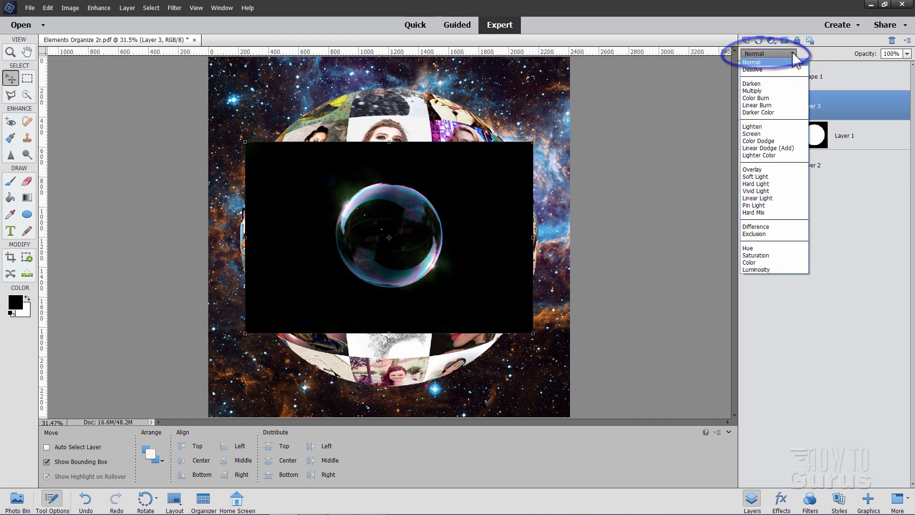
{"action": "left_click", "coordinate": [752, 133]}
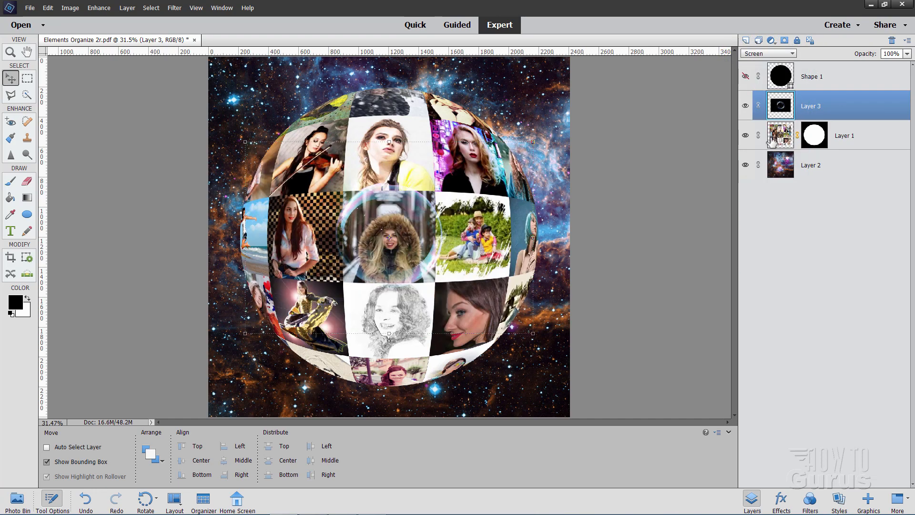
{"action": "mouse_move", "coordinate": [408, 262]}
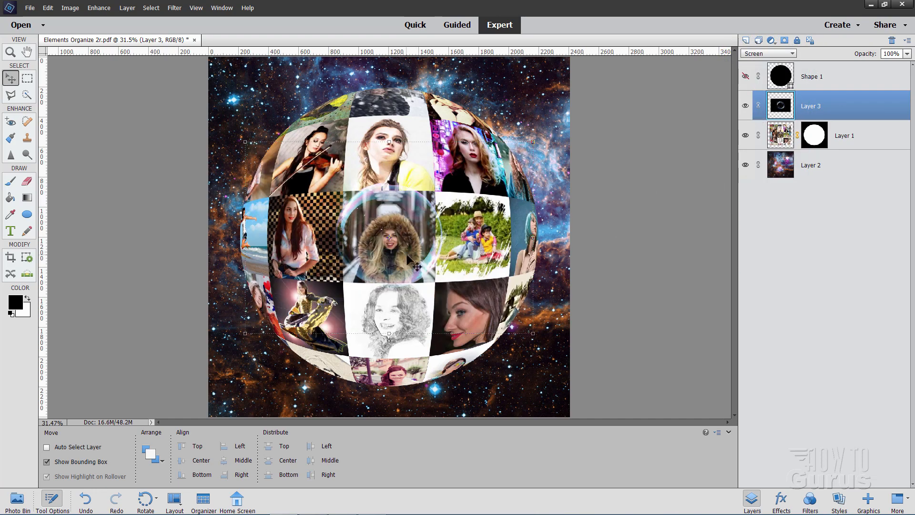
{"action": "mouse_move", "coordinate": [533, 315]}
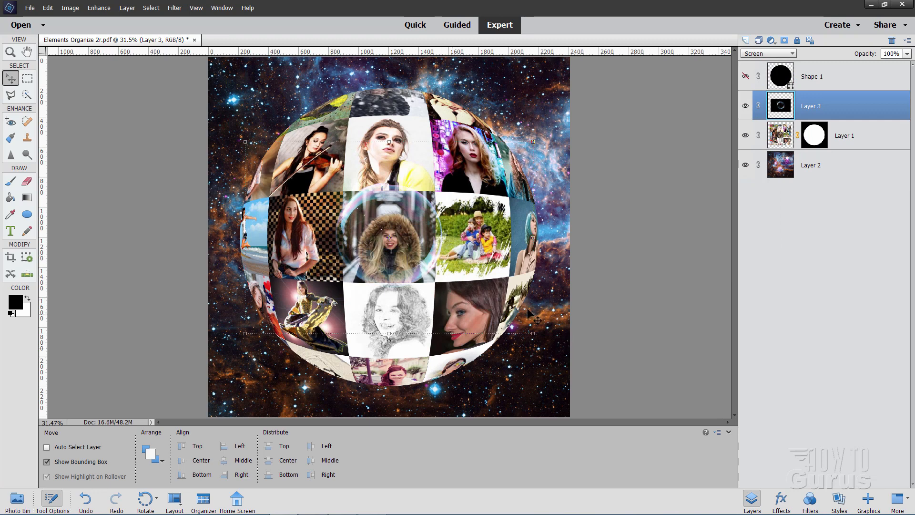
{"action": "left_click", "coordinate": [10, 51]}
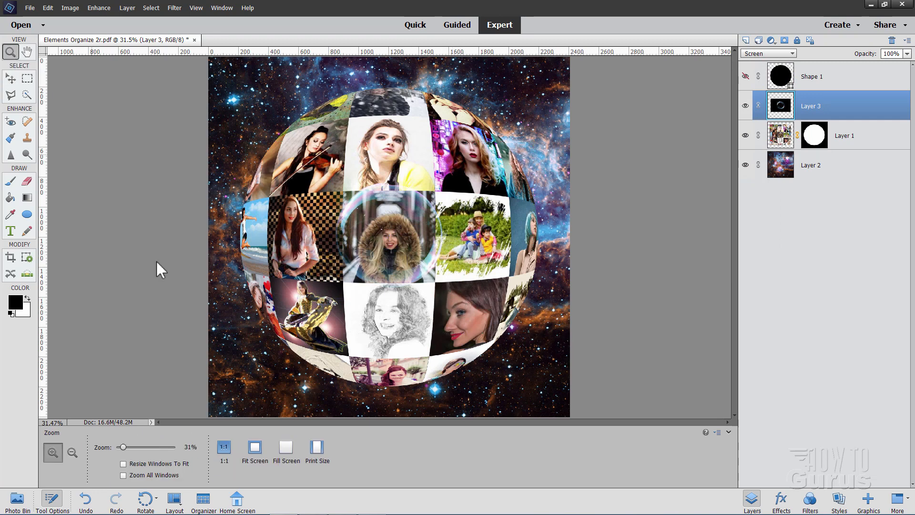
{"action": "mouse_move", "coordinate": [122, 447]}
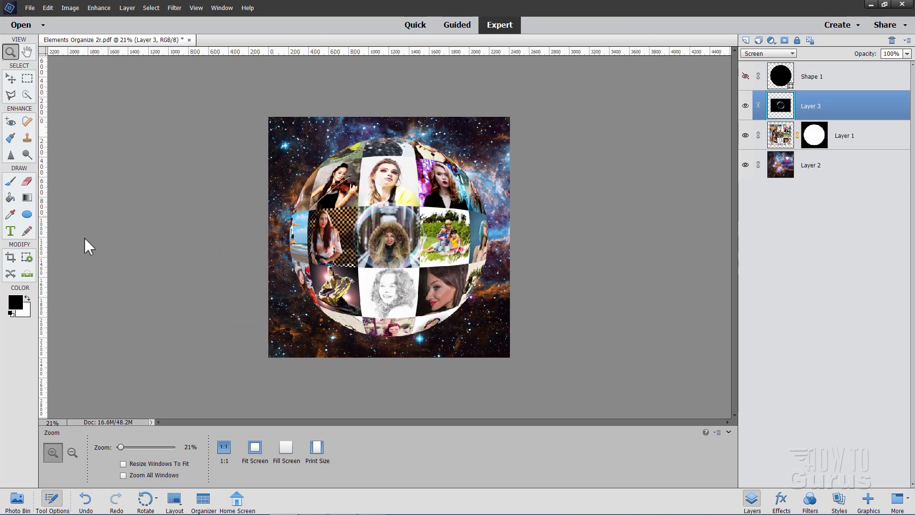
Zoom out and drag the bubble's corner handle to scale it around the sphere
{"action": "left_click", "coordinate": [10, 78]}
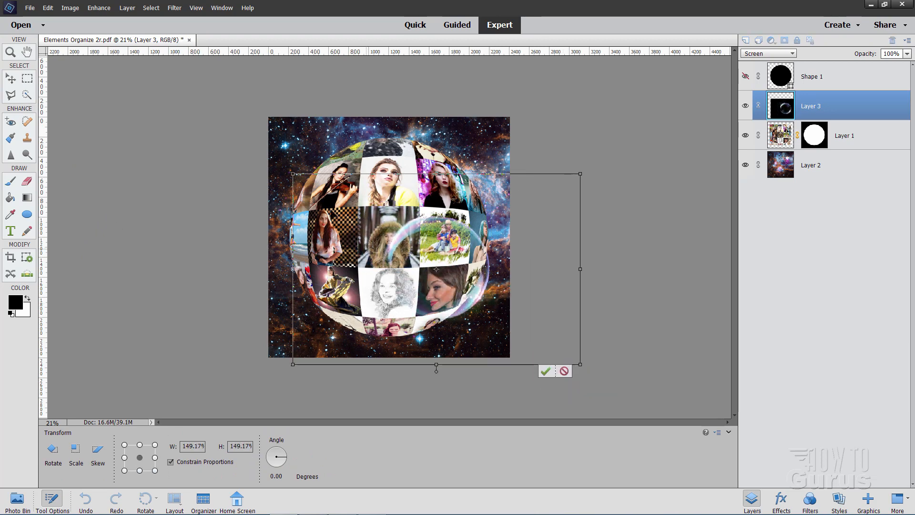
{"action": "left_click_drag", "start_coordinate": [294, 174], "coordinate": [153, 81]}
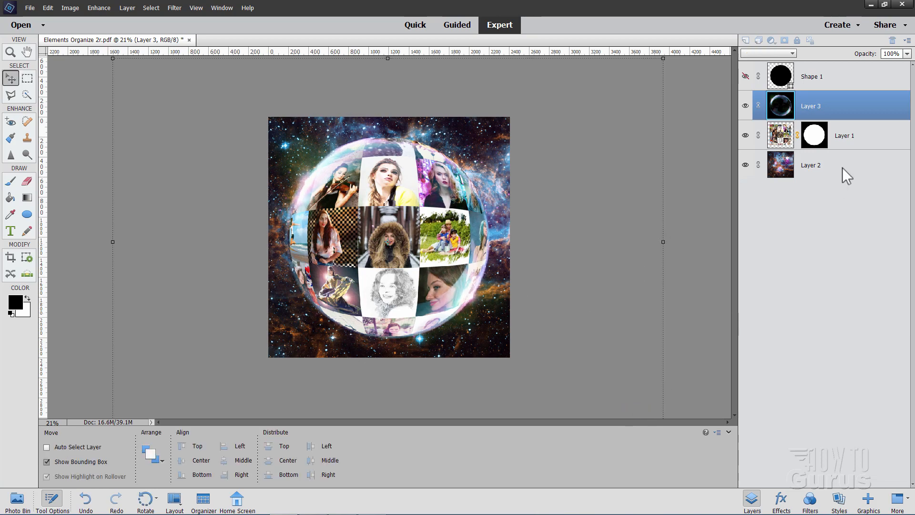
Select Layer 3, float the document window, and zoom the view to 41%
{"action": "left_click", "coordinate": [767, 53]}
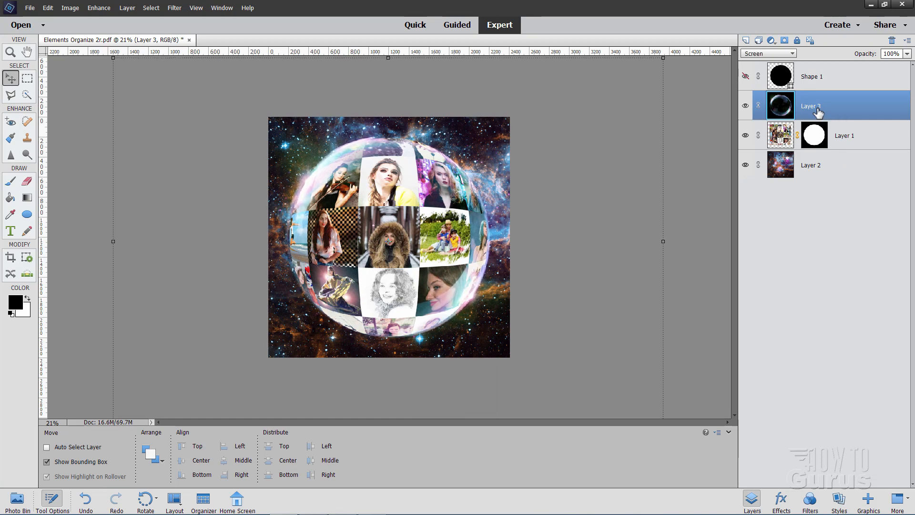
{"action": "left_click", "coordinate": [11, 52]}
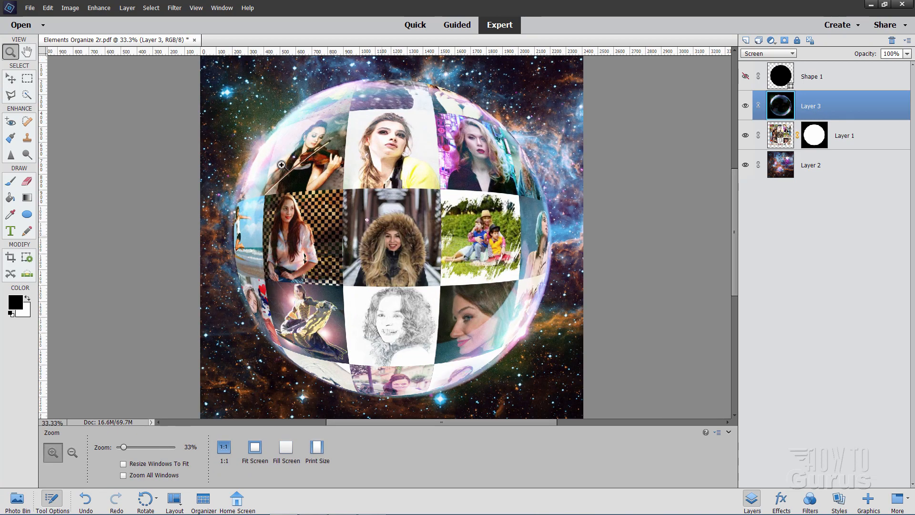
{"action": "left_click", "coordinate": [11, 78]}
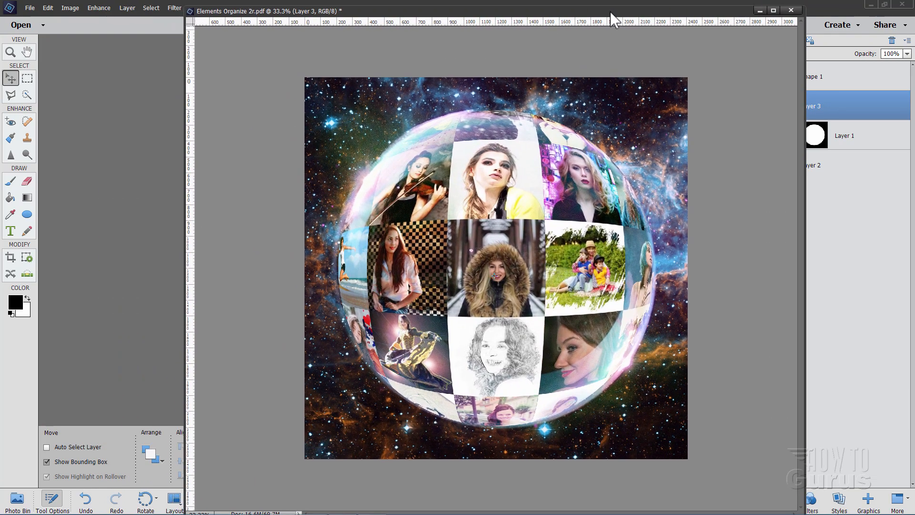
{"action": "left_click", "coordinate": [10, 52]}
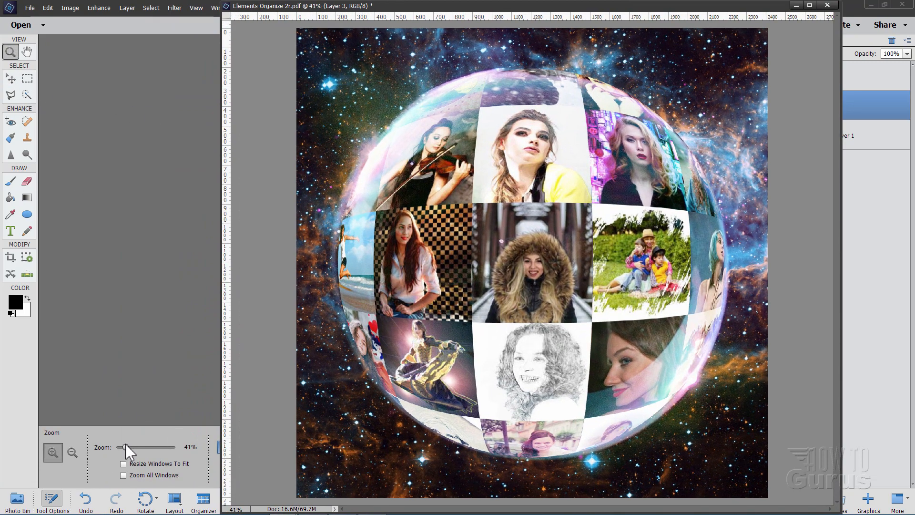
{"action": "left_click", "coordinate": [10, 78]}
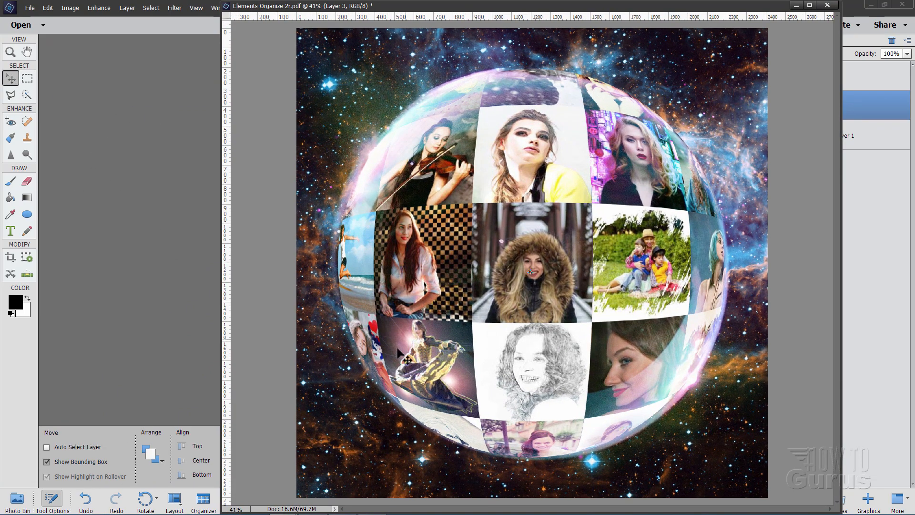
{"action": "mouse_move", "coordinate": [120, 199]}
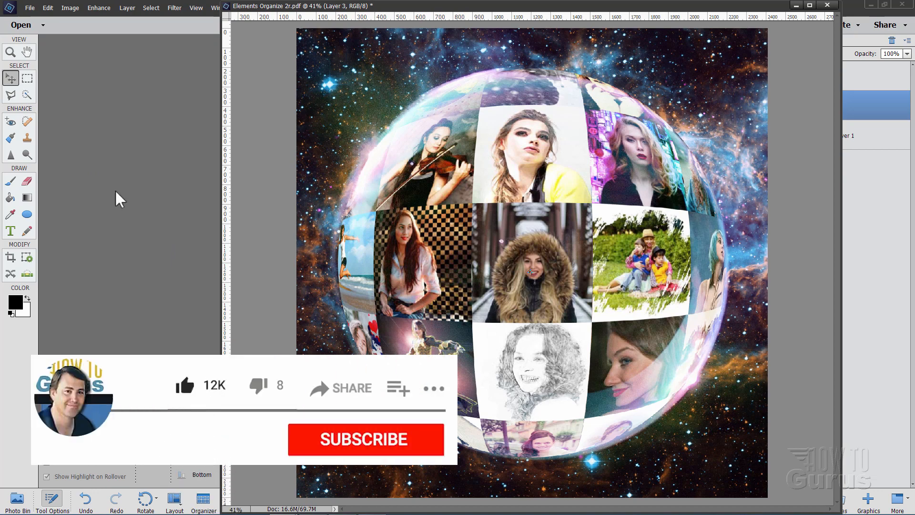
{"action": "left_click", "coordinate": [366, 439]}
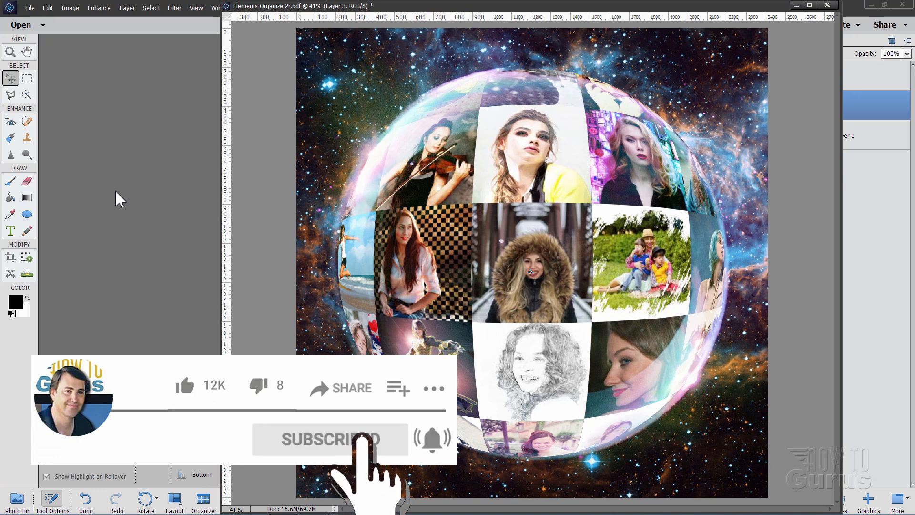